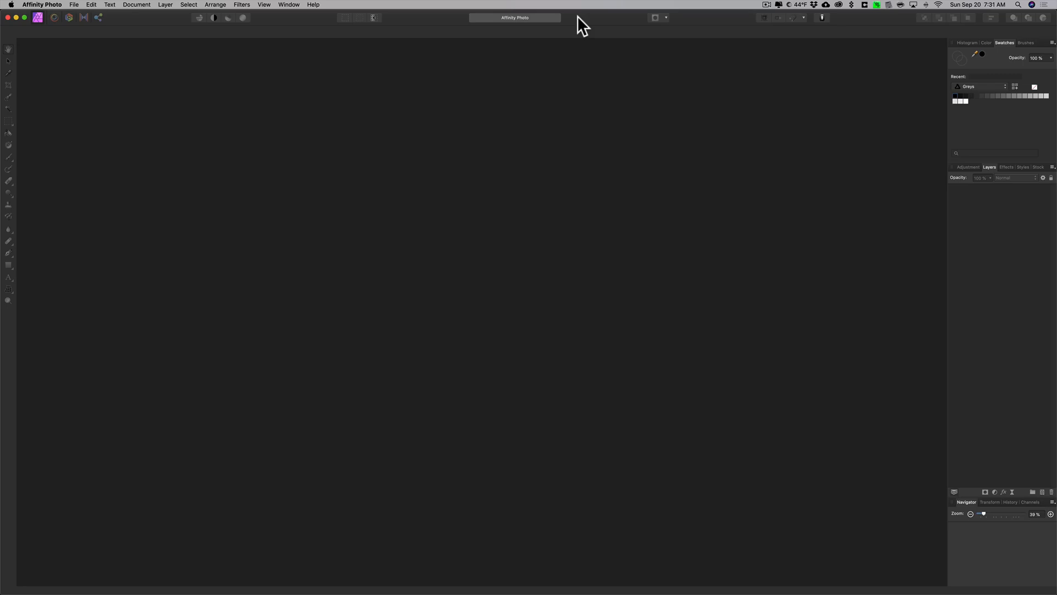
From the desktop, open the Focus Stack folder and its three JPEG beach photos in Preview
left_click(17, 18)
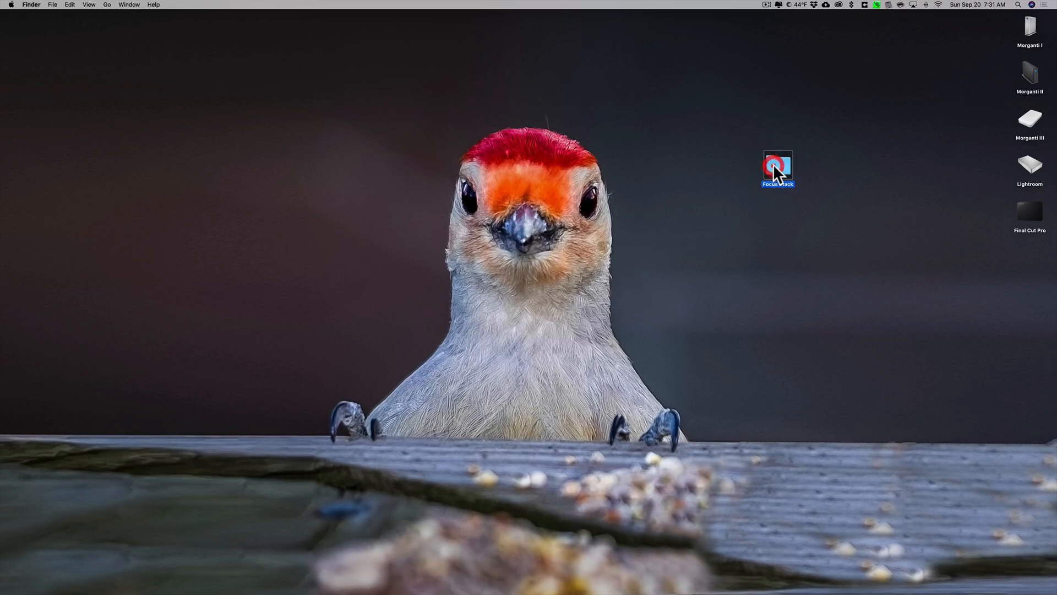
double_click(777, 167)
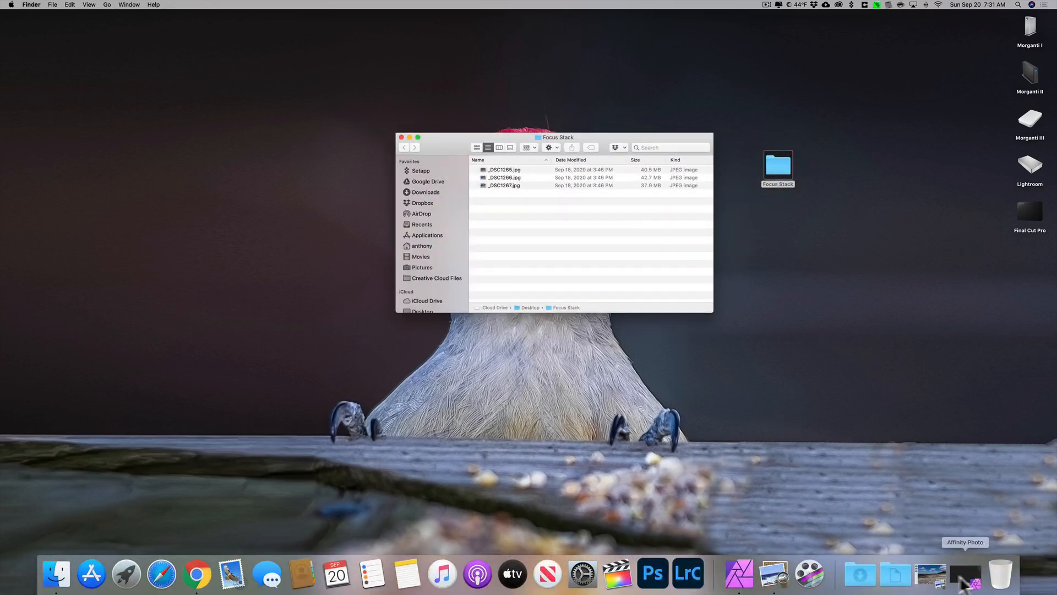
double_click(504, 170)
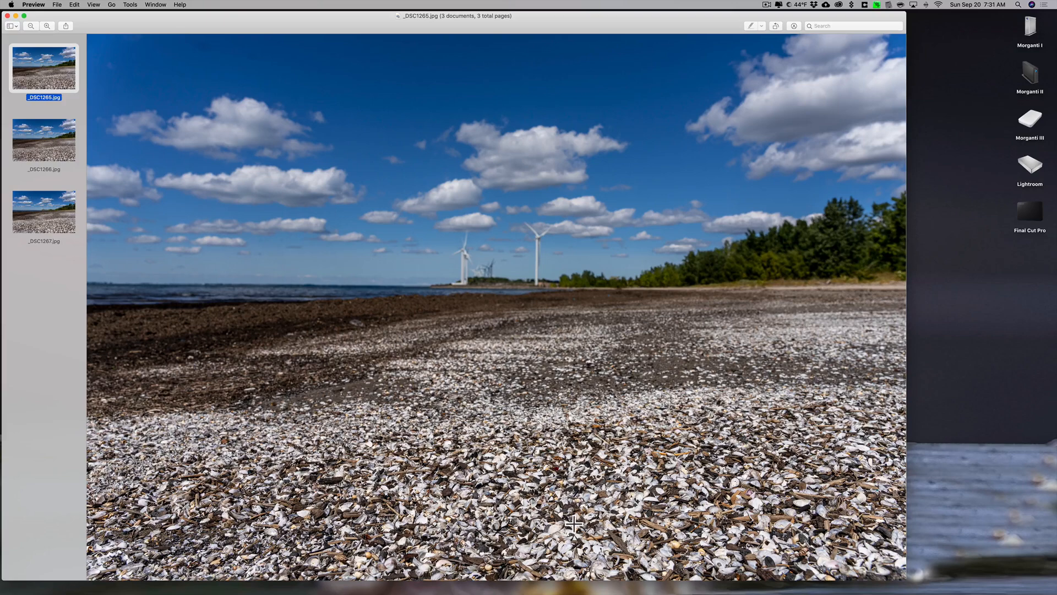
mouse_move(47, 219)
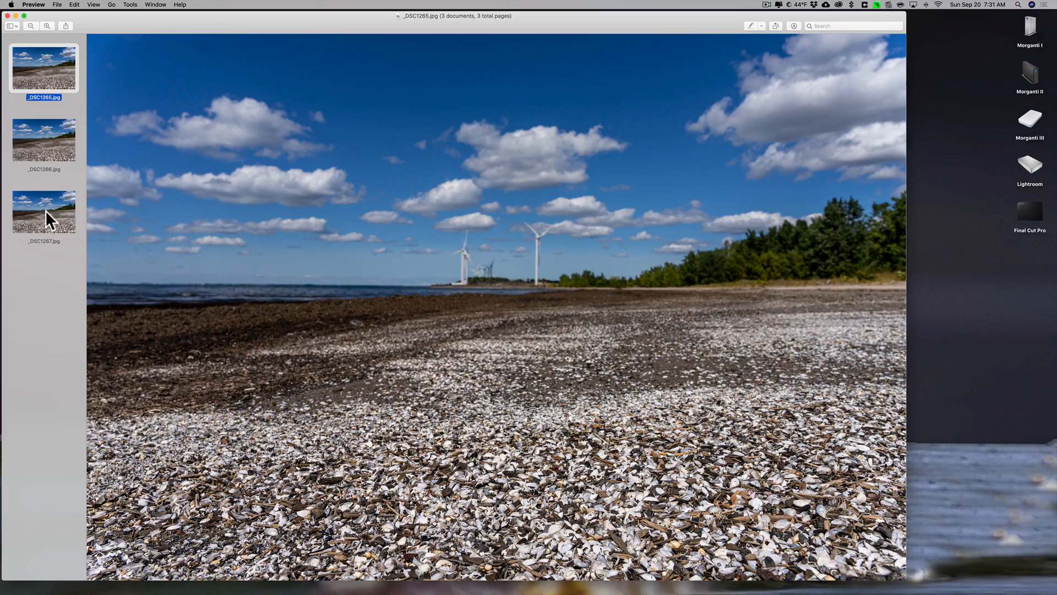
View _DSC1267, _DSC1266 and _DSC1265 in turn in the Preview sidebar to compare focus
left_click(43, 212)
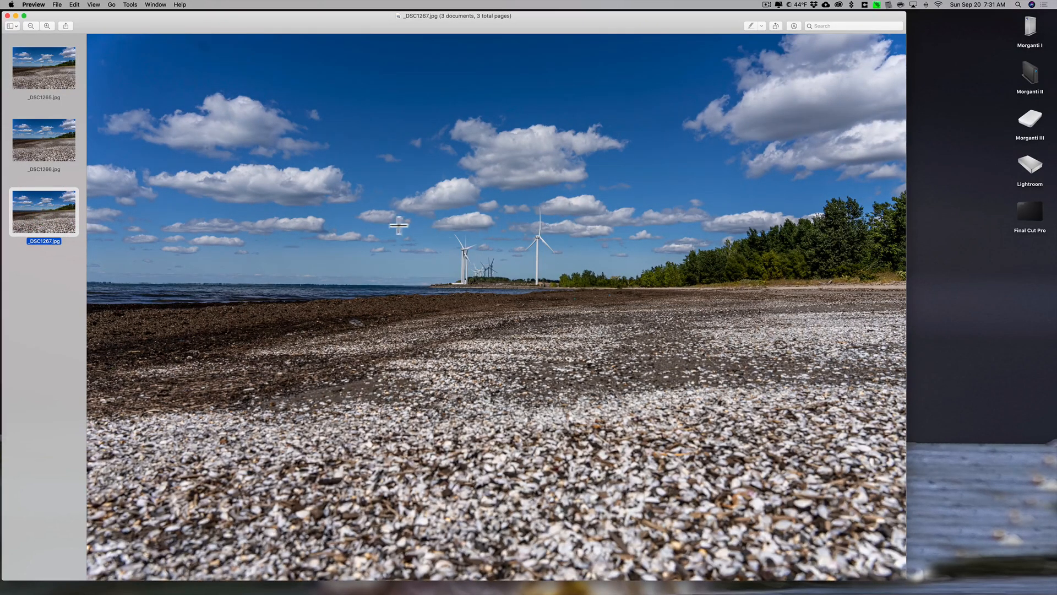
mouse_move(101, 145)
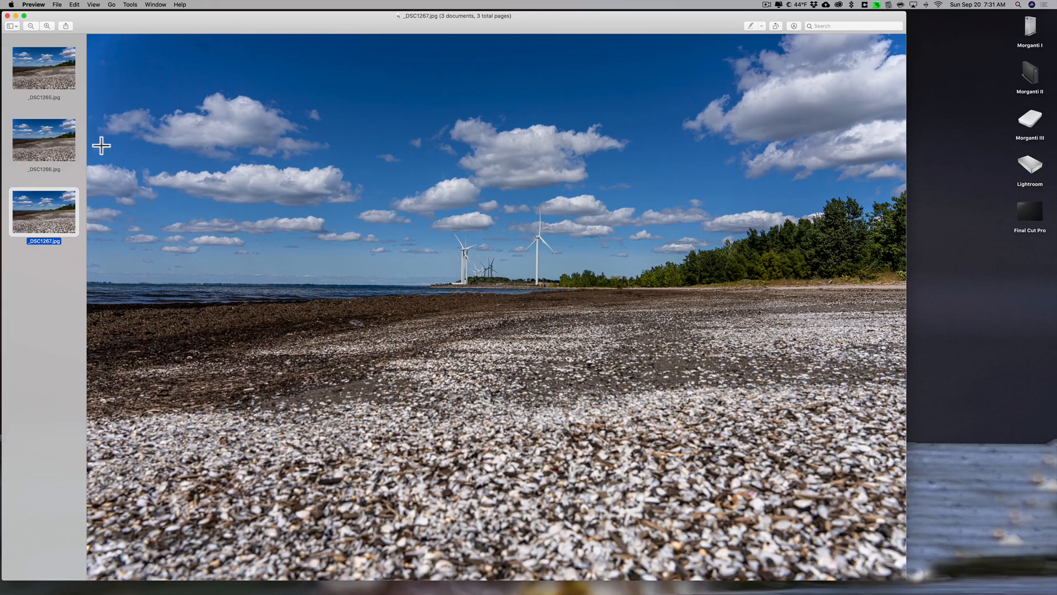
left_click(43, 139)
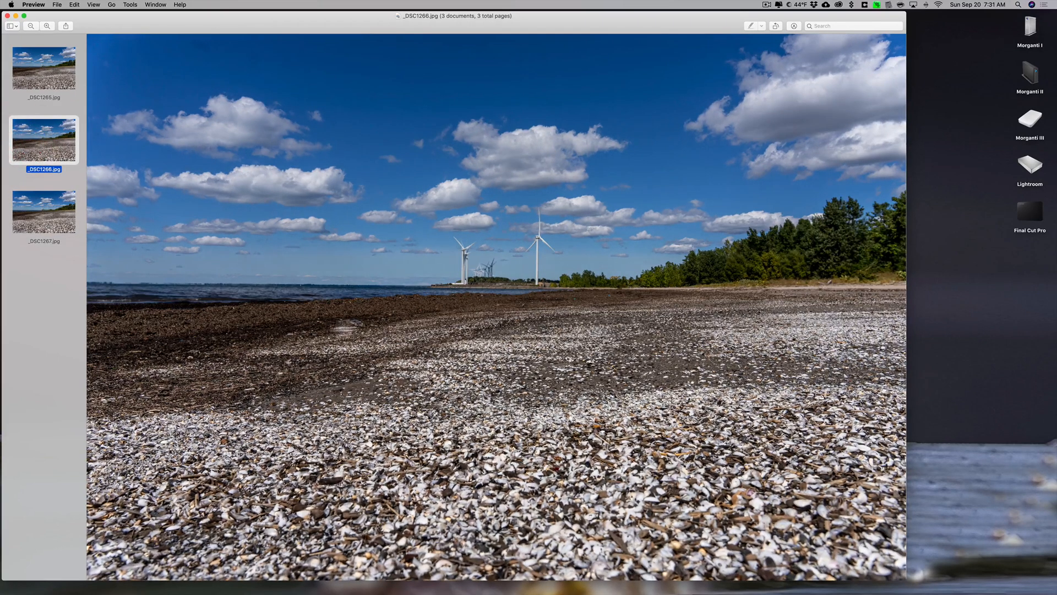
mouse_move(572, 330)
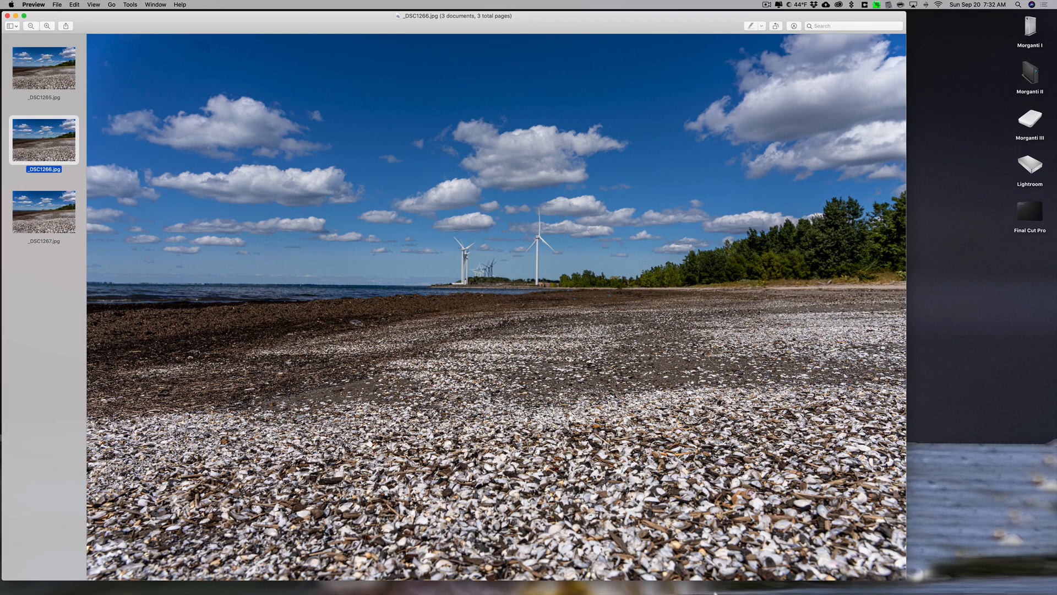
mouse_move(510, 388)
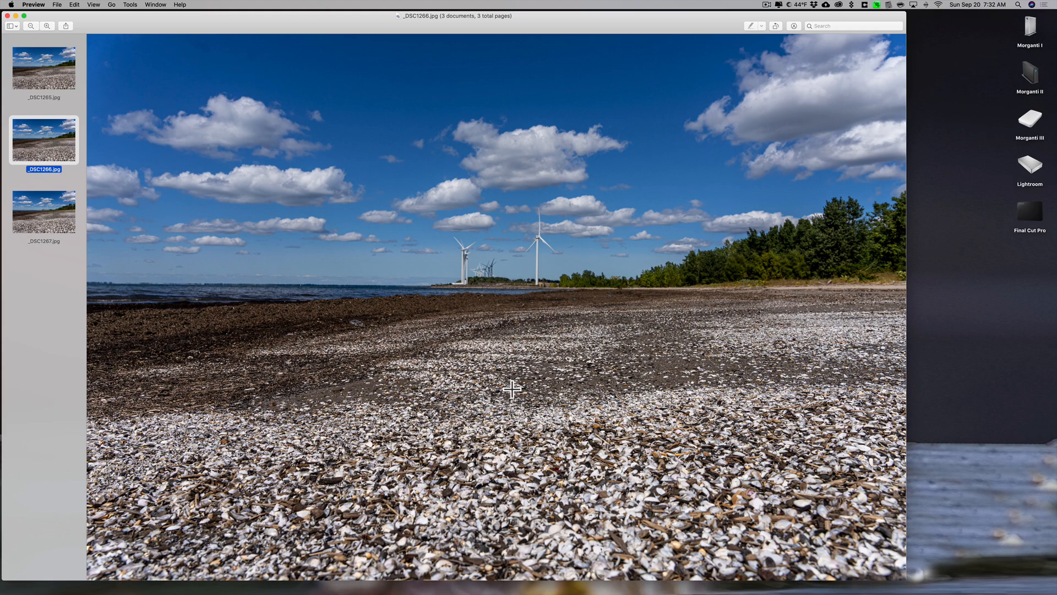
left_click(43, 68)
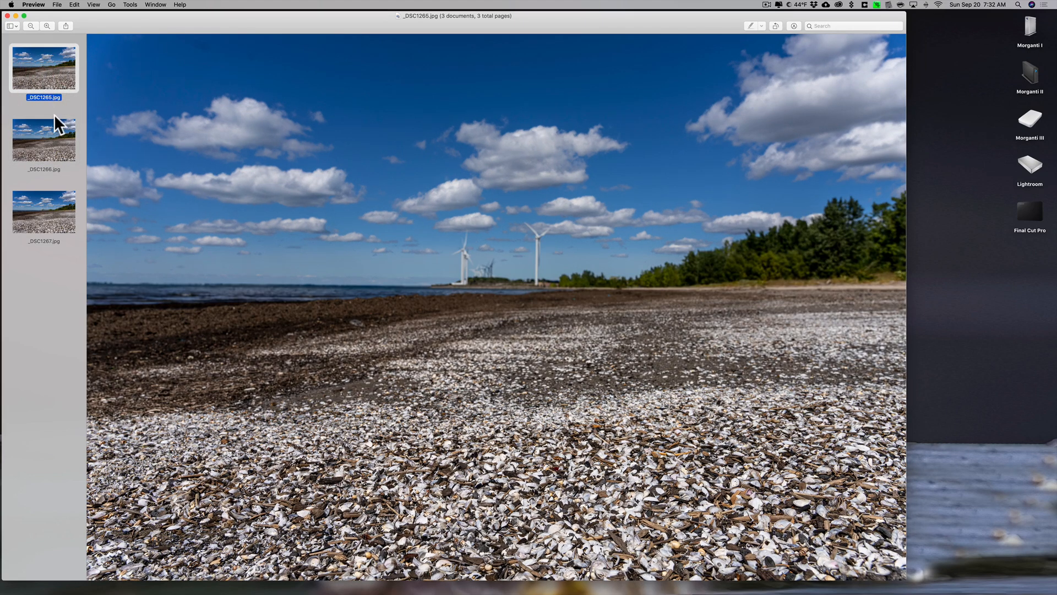
left_click(43, 140)
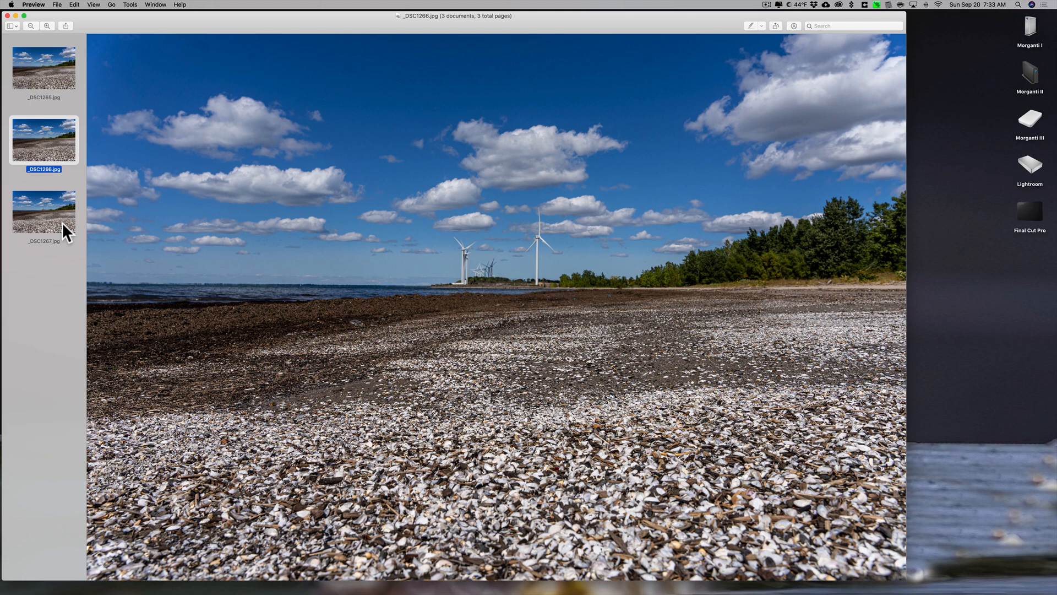
mouse_move(17, 166)
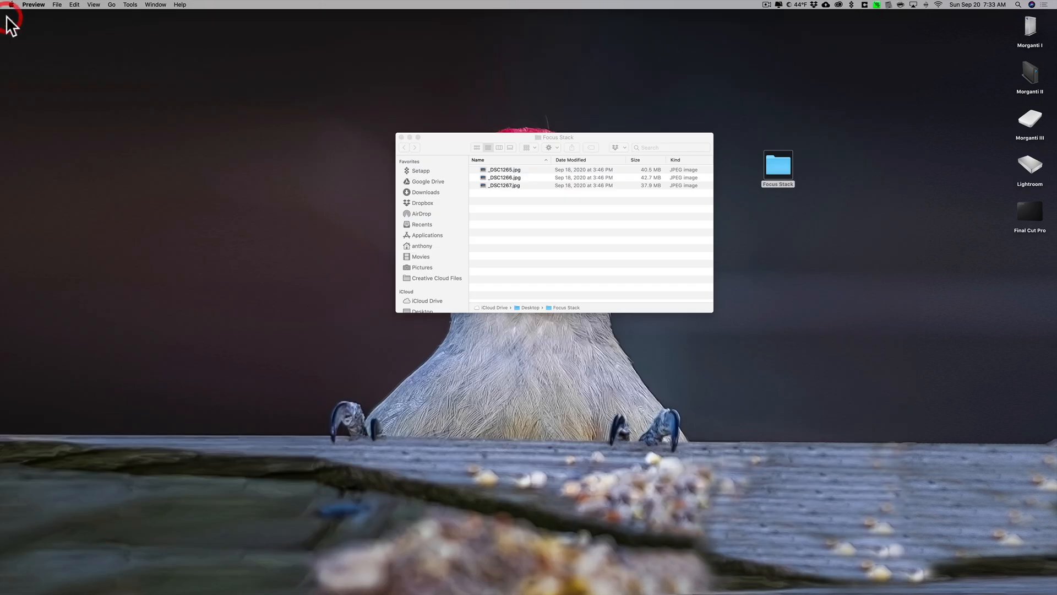
Close the Focus Stack Finder window and launch Affinity Photo from the Dock
left_click(444, 147)
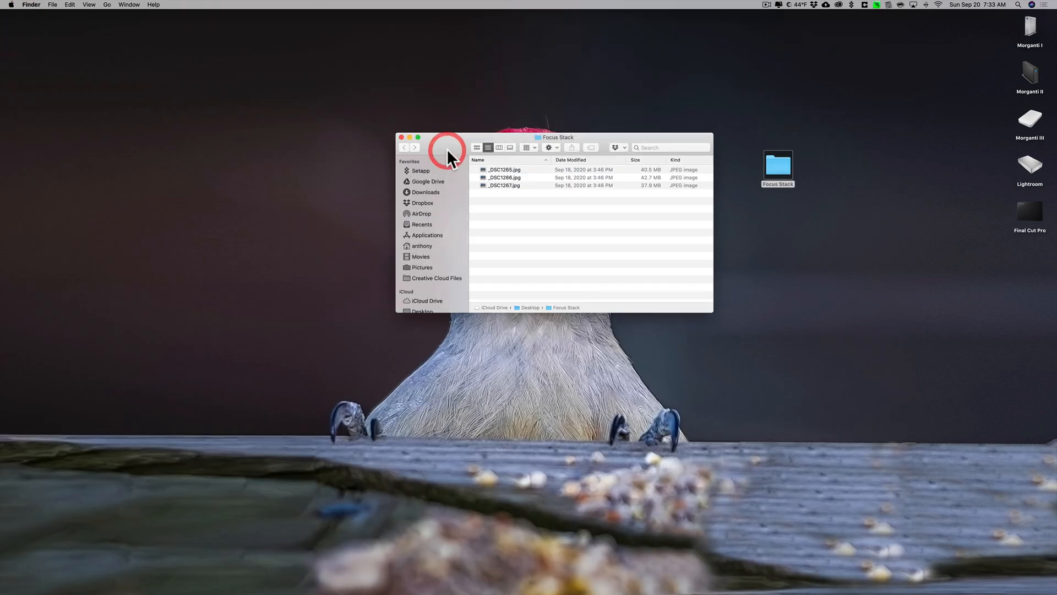
mouse_move(403, 143)
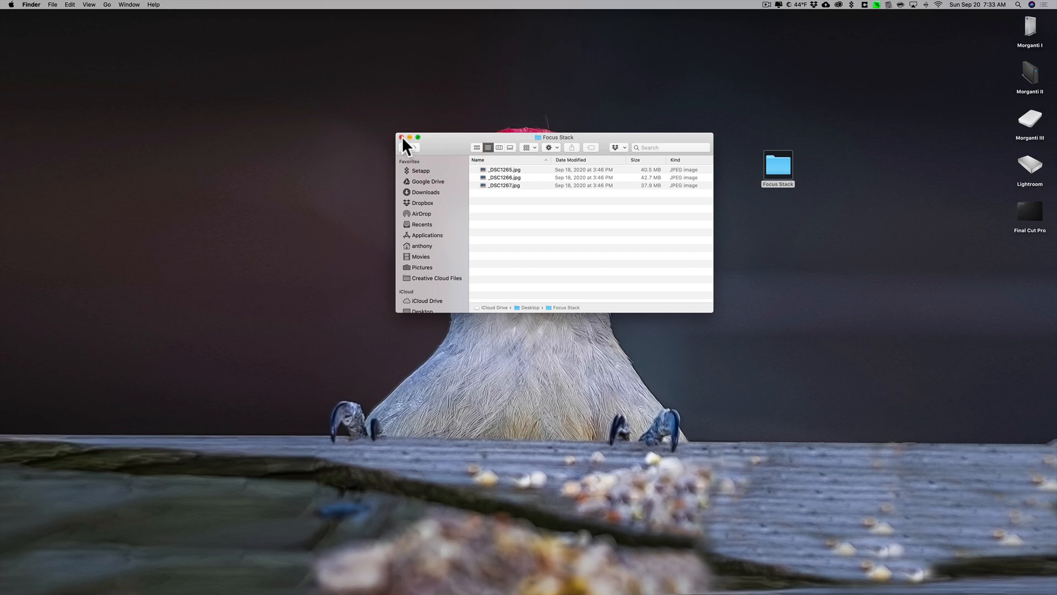
left_click(401, 138)
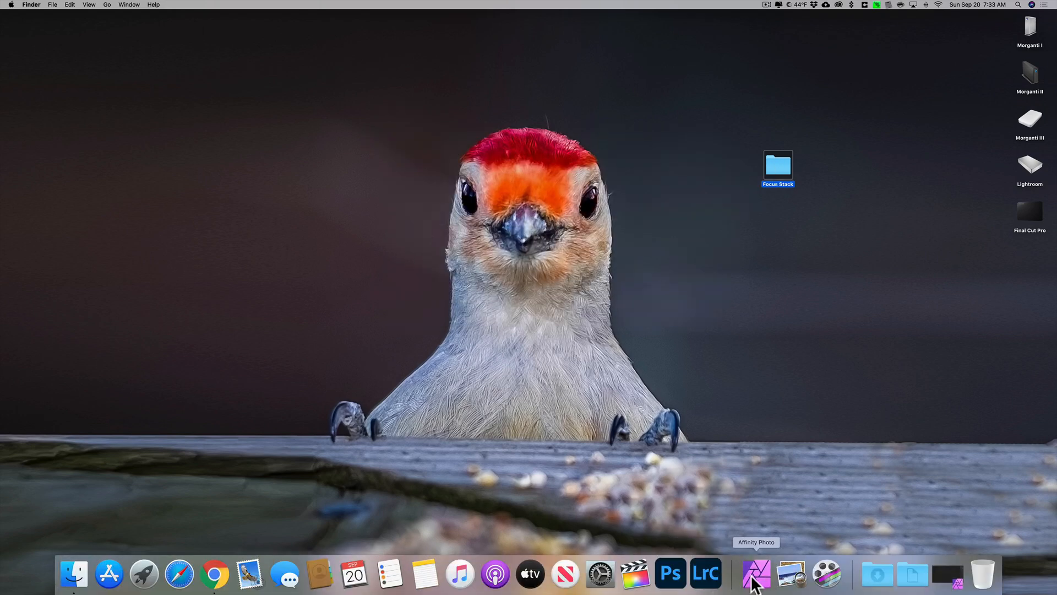
left_click(757, 574)
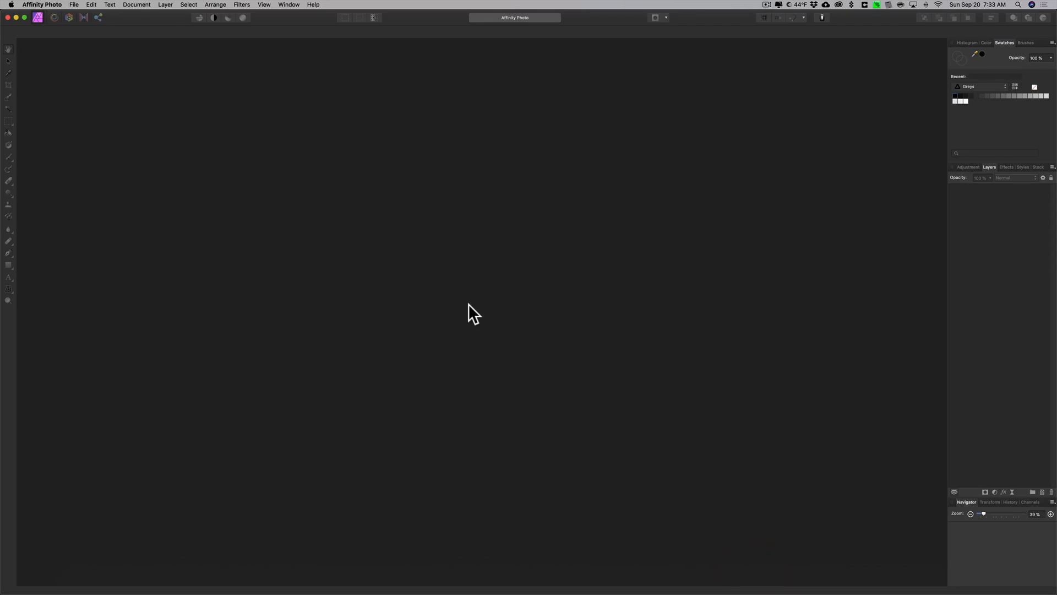
mouse_move(102, 62)
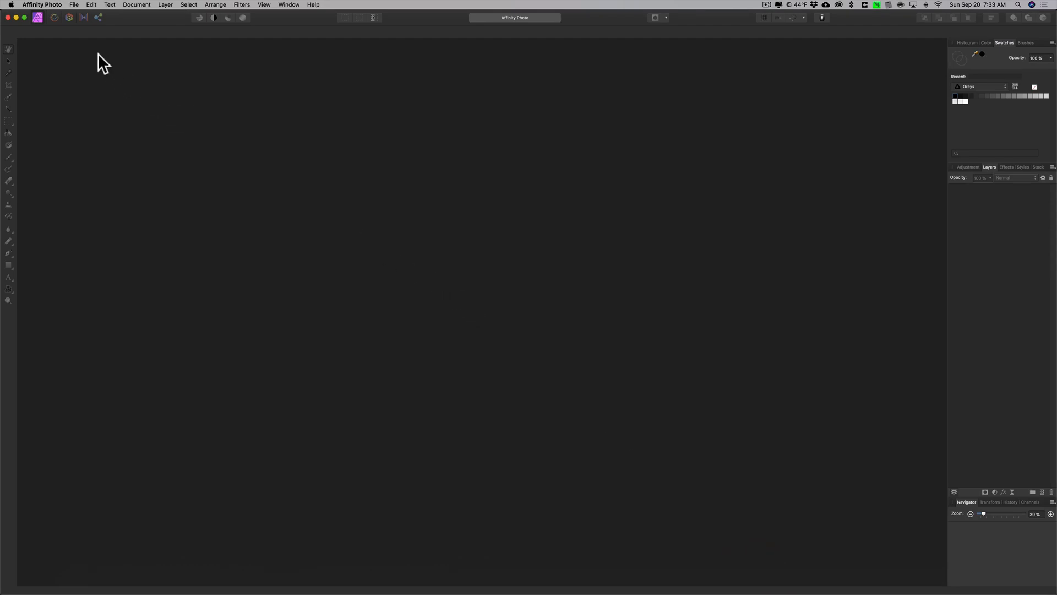
Start a New Focus Merge and add _DSC1265, _DSC1266 and _DSC1267 from the Focus Stack folder
left_click(55, 4)
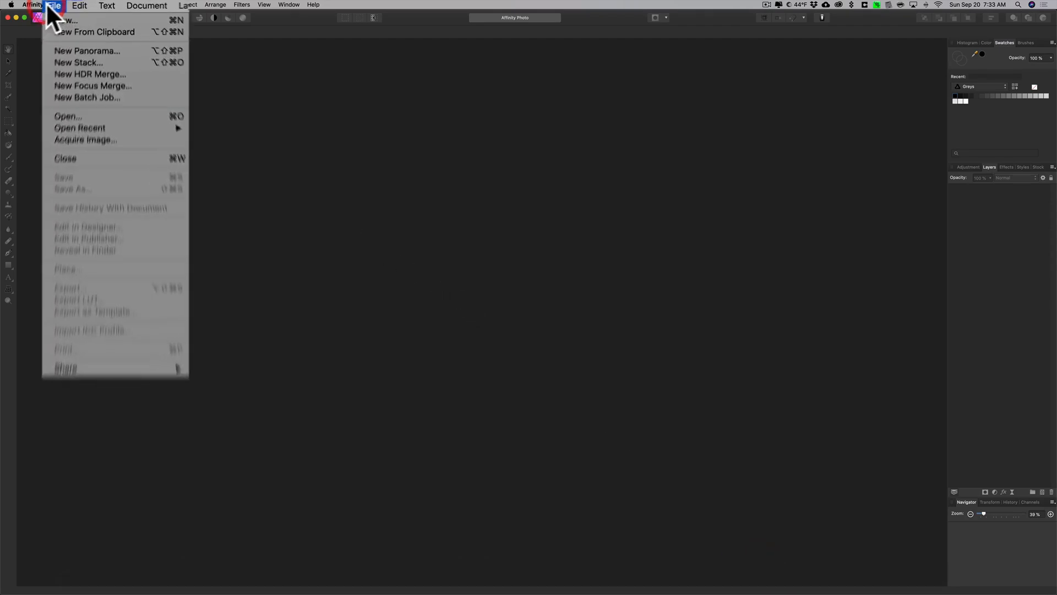
mouse_move(84, 116)
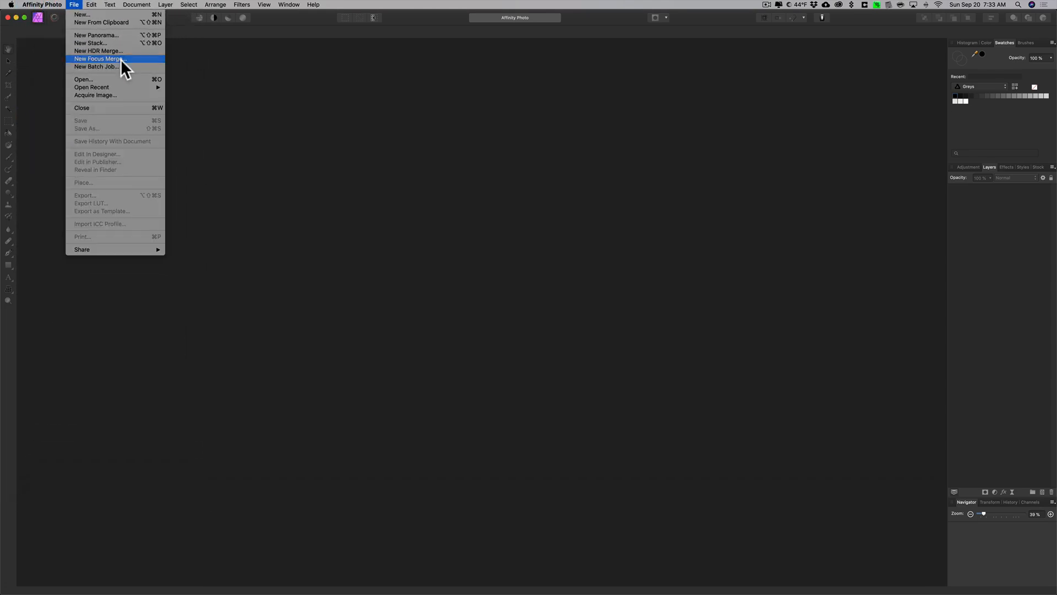
left_click(99, 58)
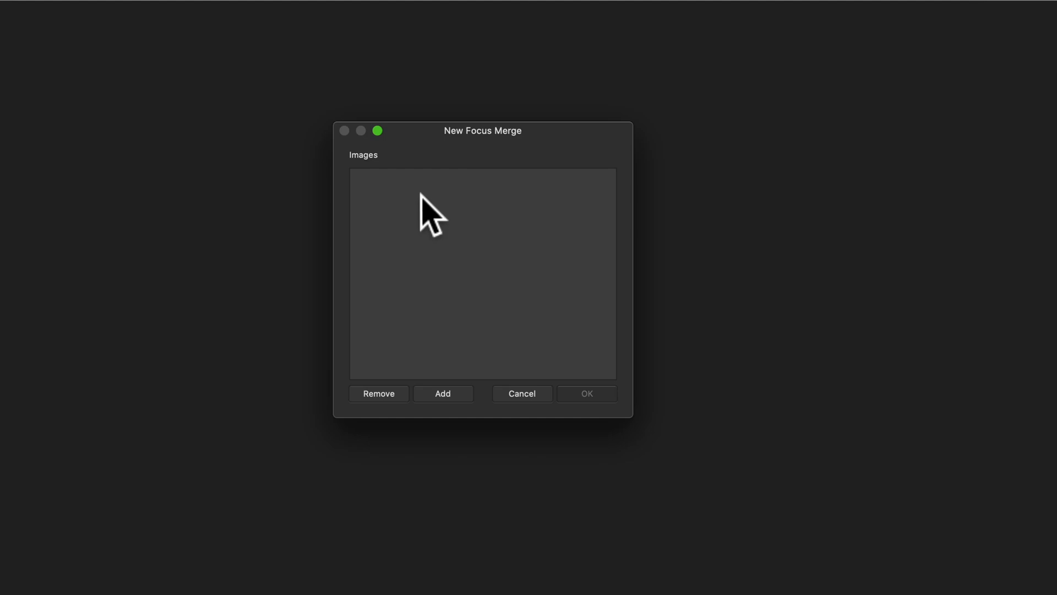
mouse_move(451, 245)
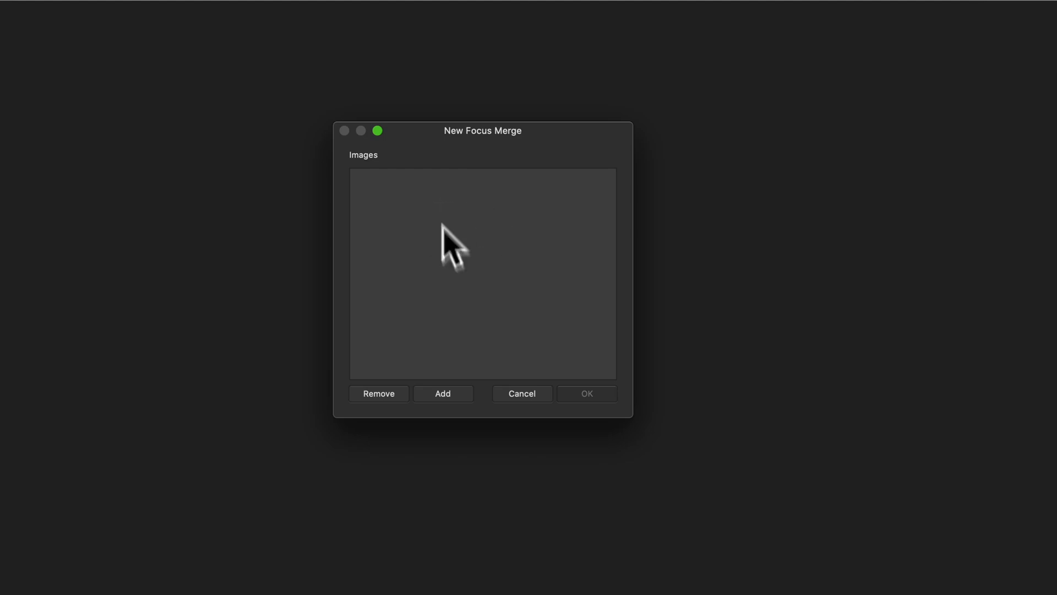
left_click(442, 393)
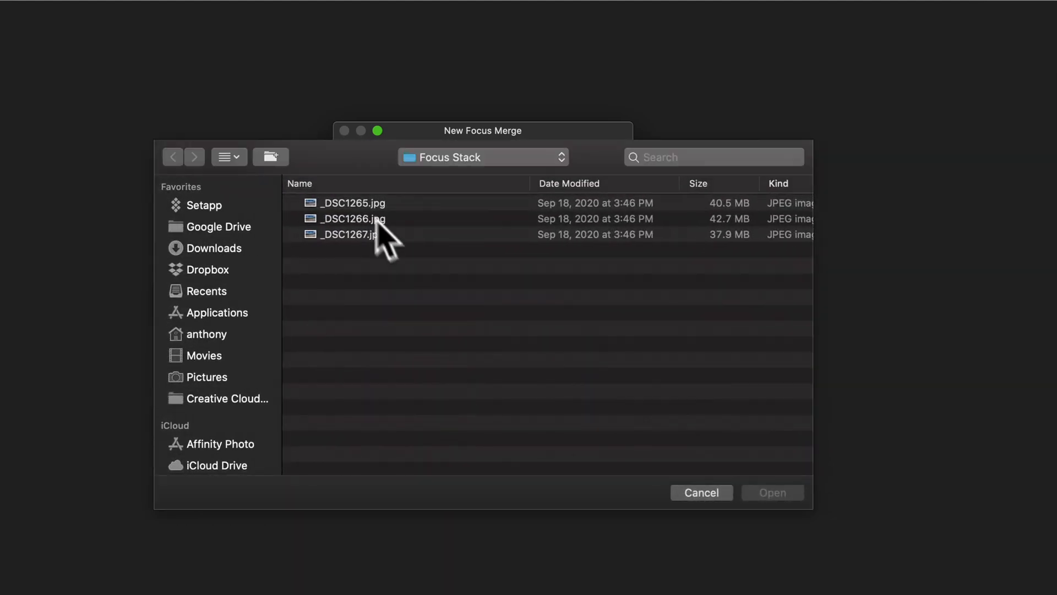
left_click(354, 202)
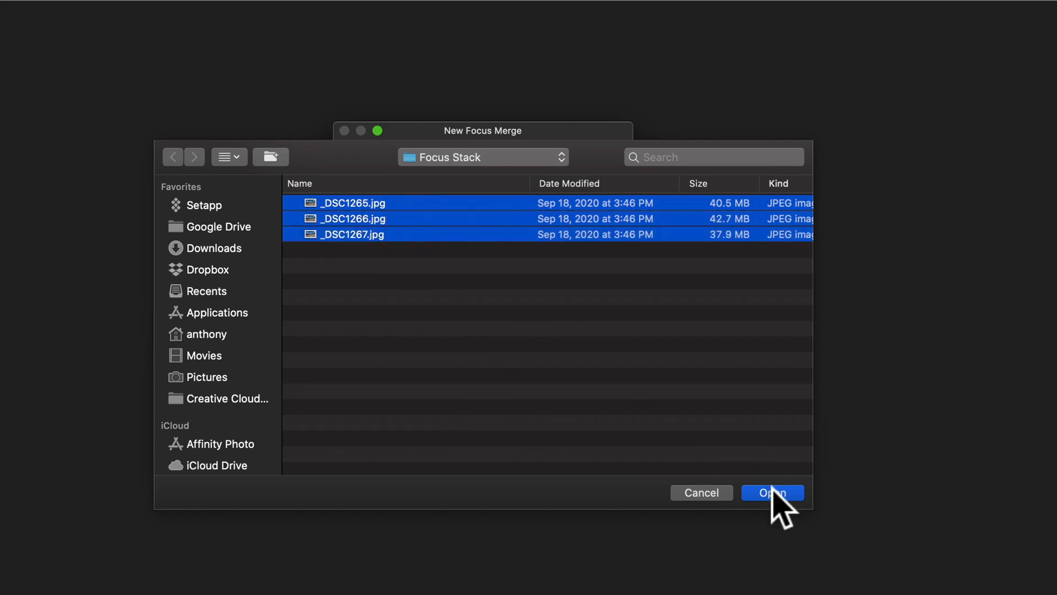
left_click(771, 493)
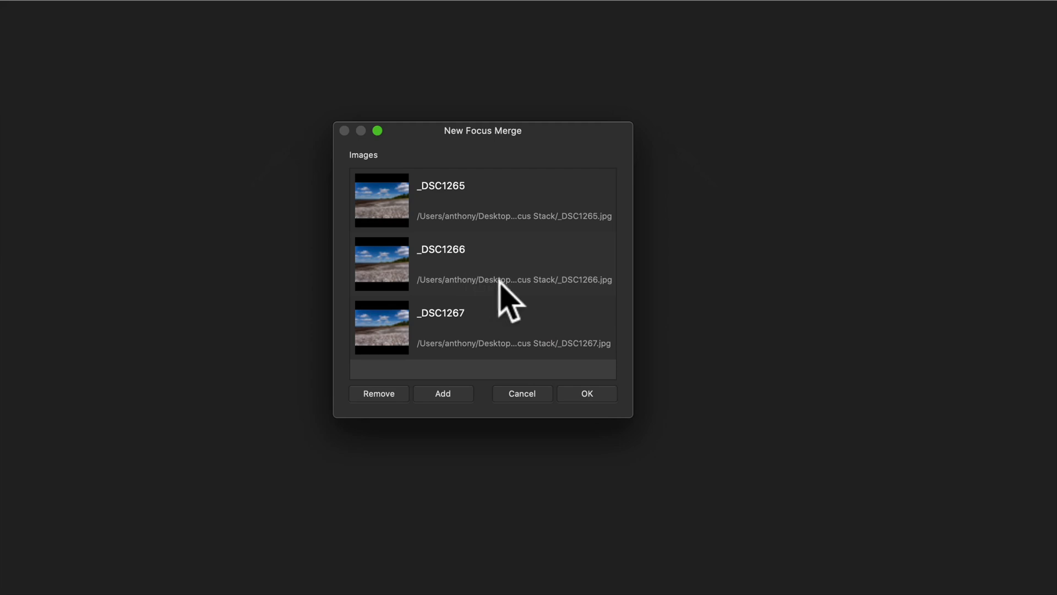
mouse_move(510, 296)
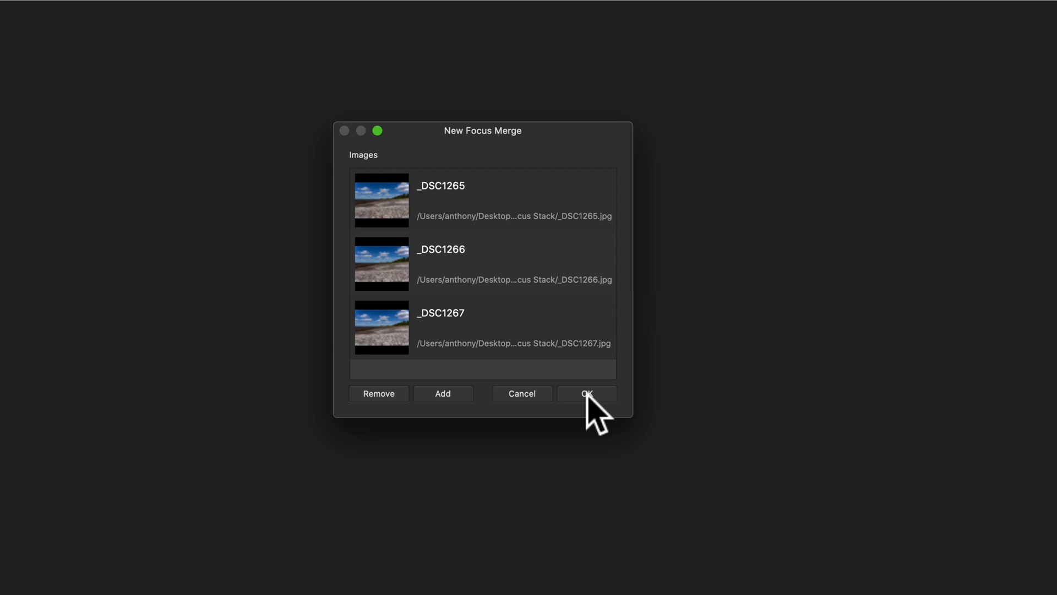
Run the focus merge to produce the merged windmill beach document
left_click(585, 393)
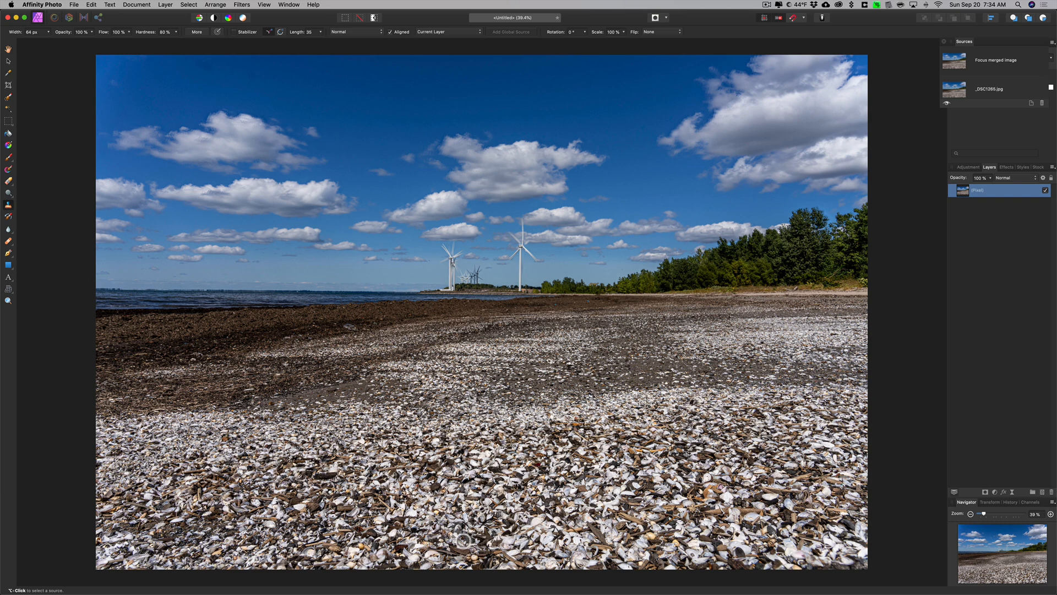
mouse_move(602, 209)
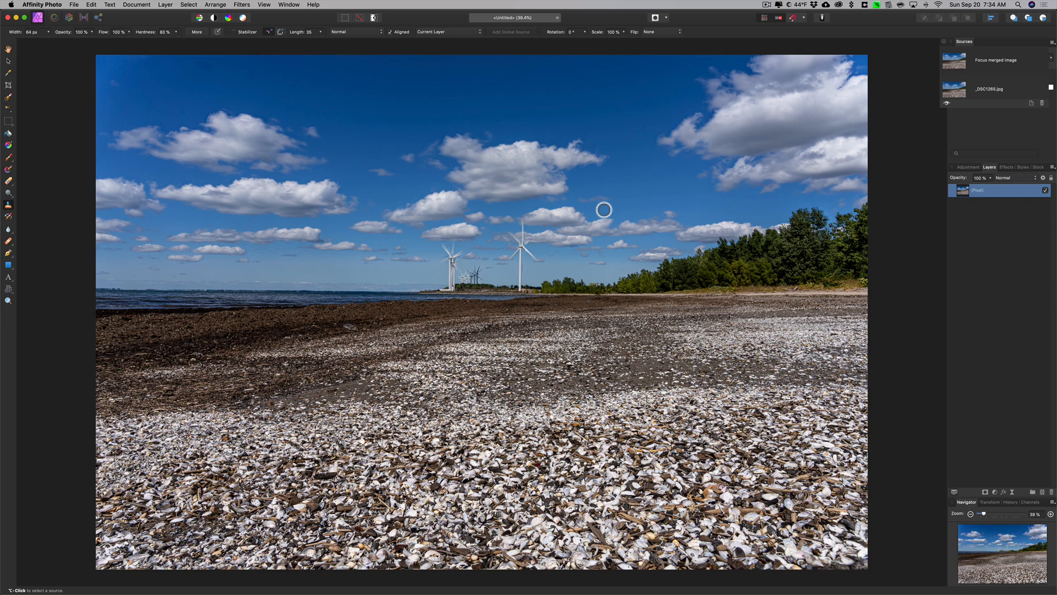
Zoom into the merged image to check the windmill blades, then fit it back to the window
key("cmd+=")
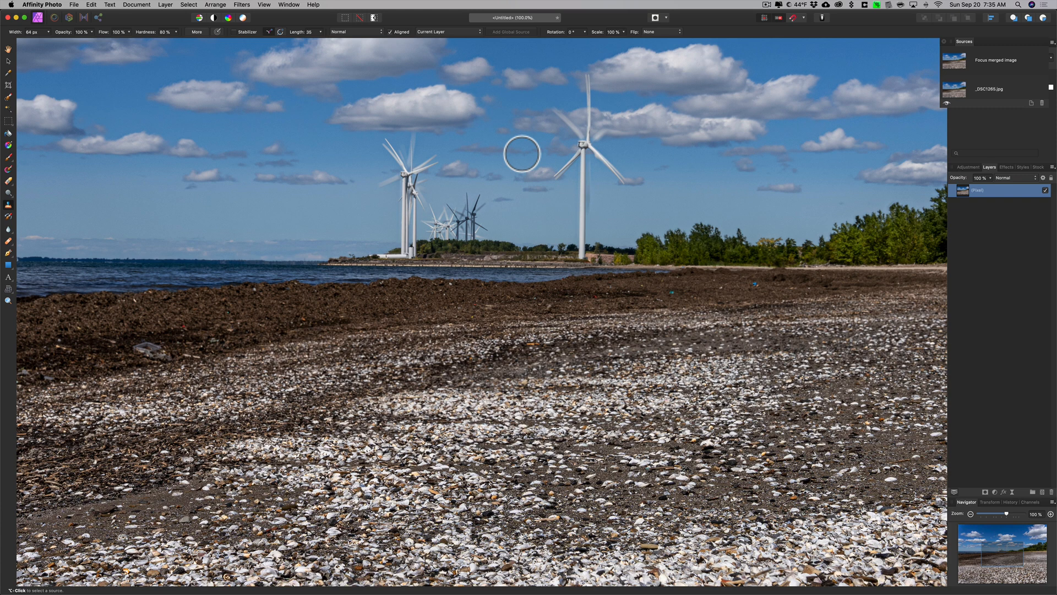
key("cmd")
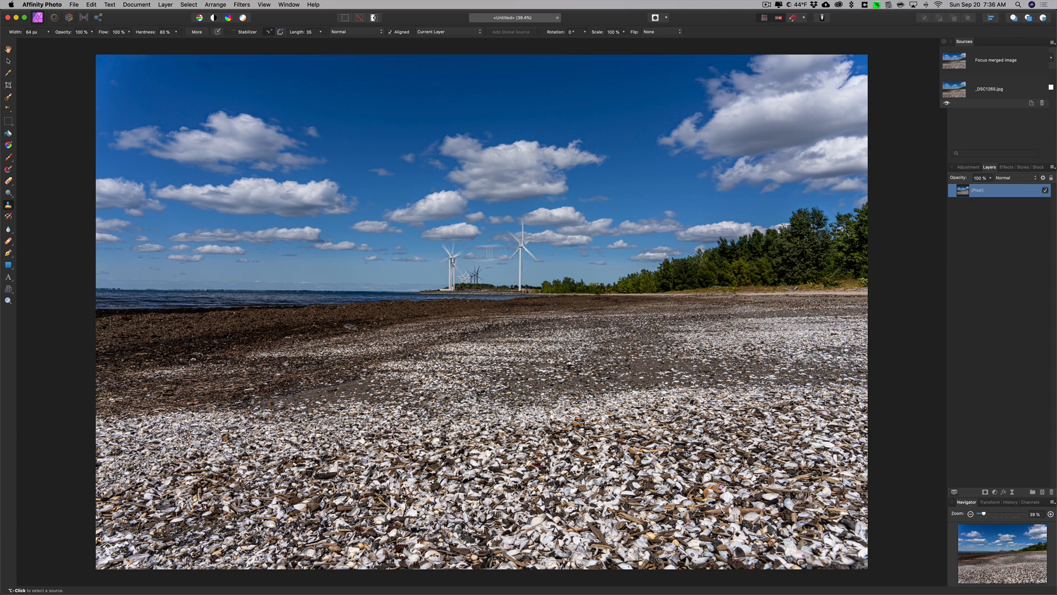
mouse_move(521, 242)
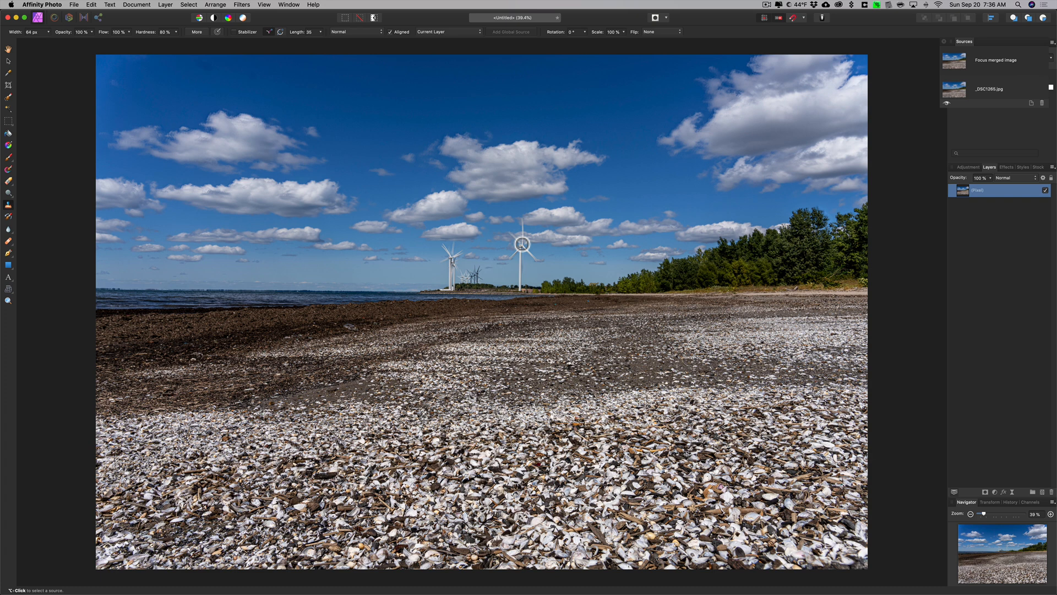
mouse_move(528, 232)
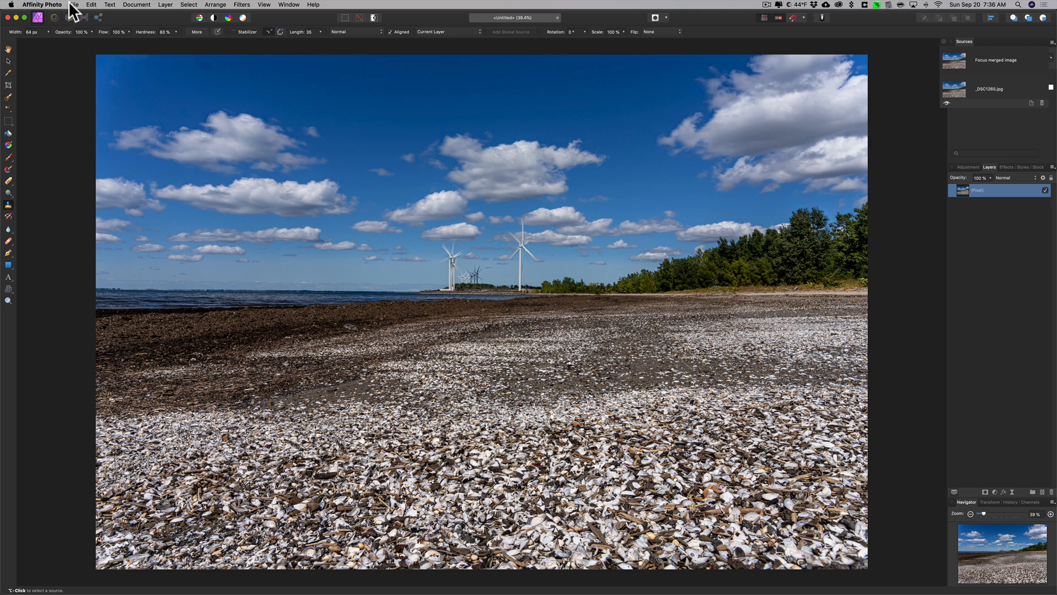
Open _DSC1267.jpg from the Focus Stack folder as a separate document
left_click(32, 7)
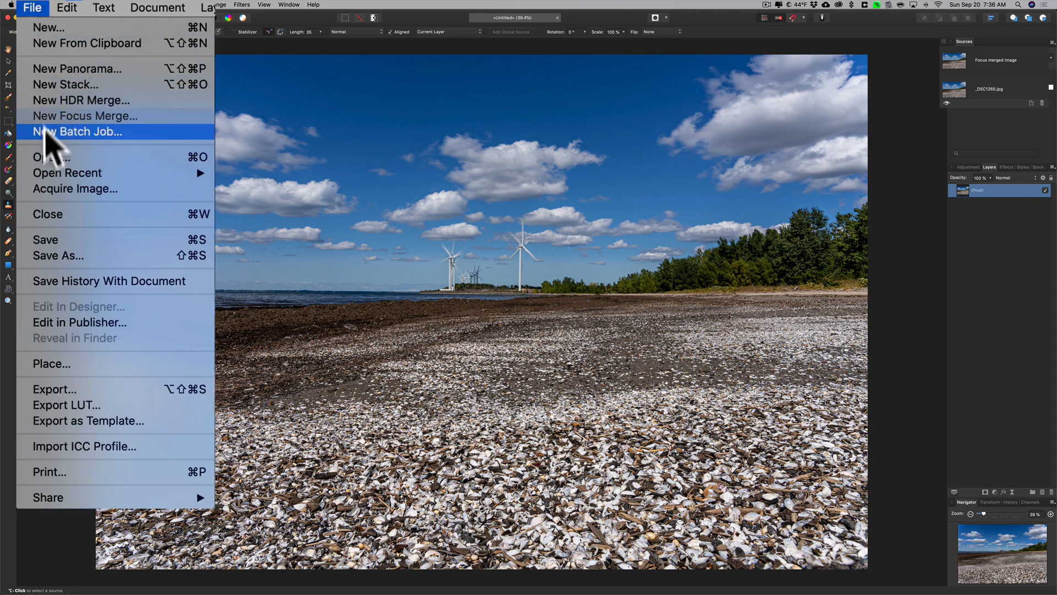
left_click(77, 131)
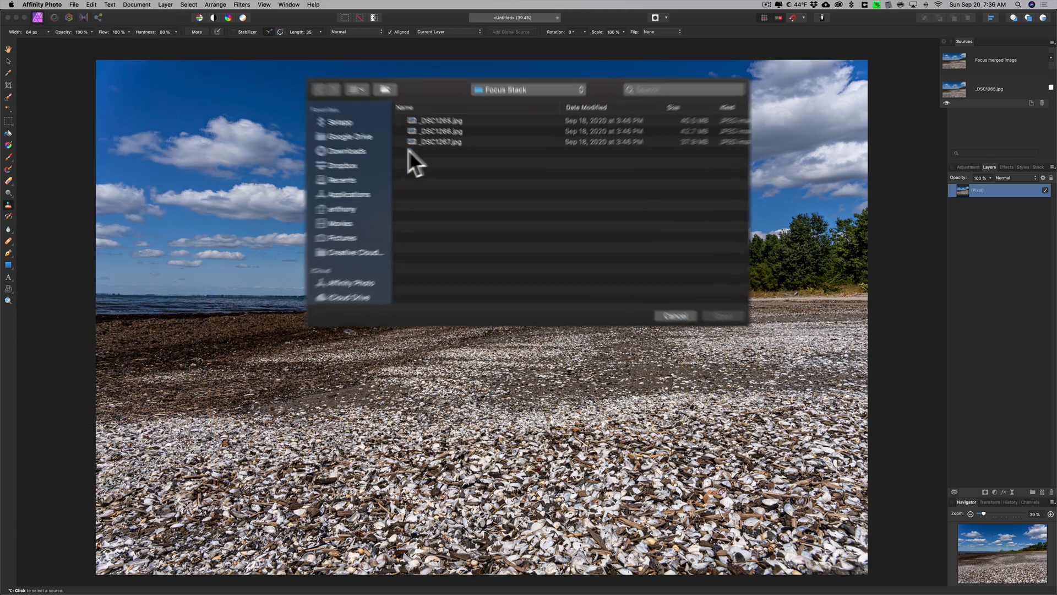
left_click(398, 112)
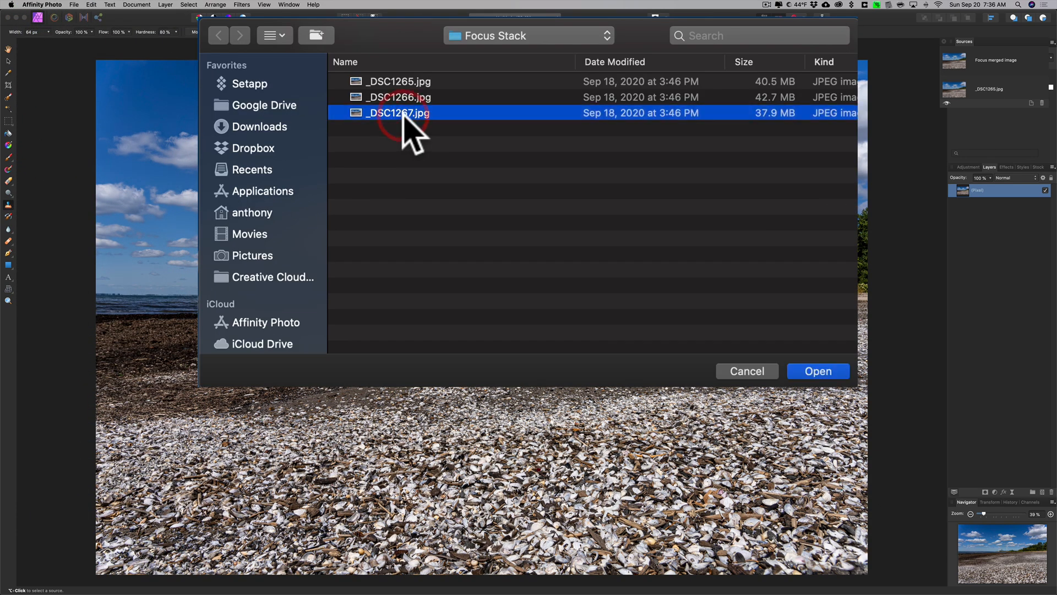
mouse_move(514, 295)
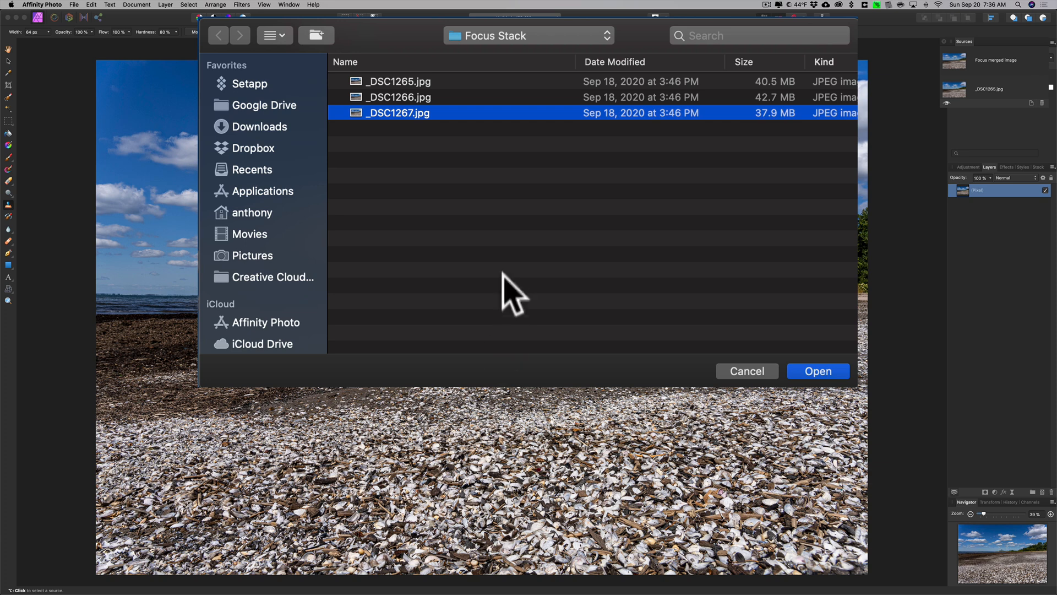
mouse_move(418, 121)
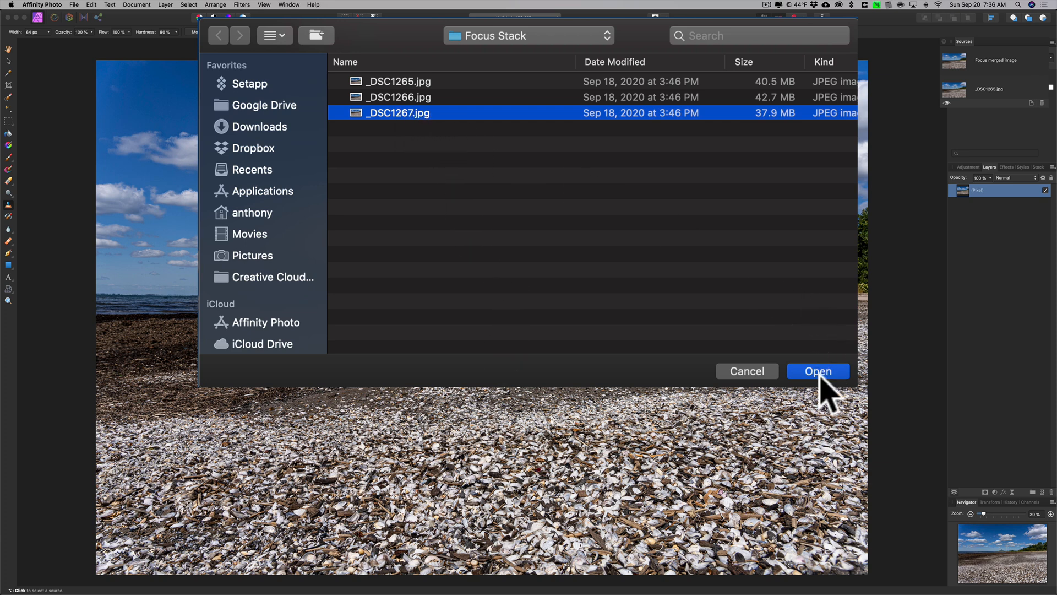
left_click(818, 371)
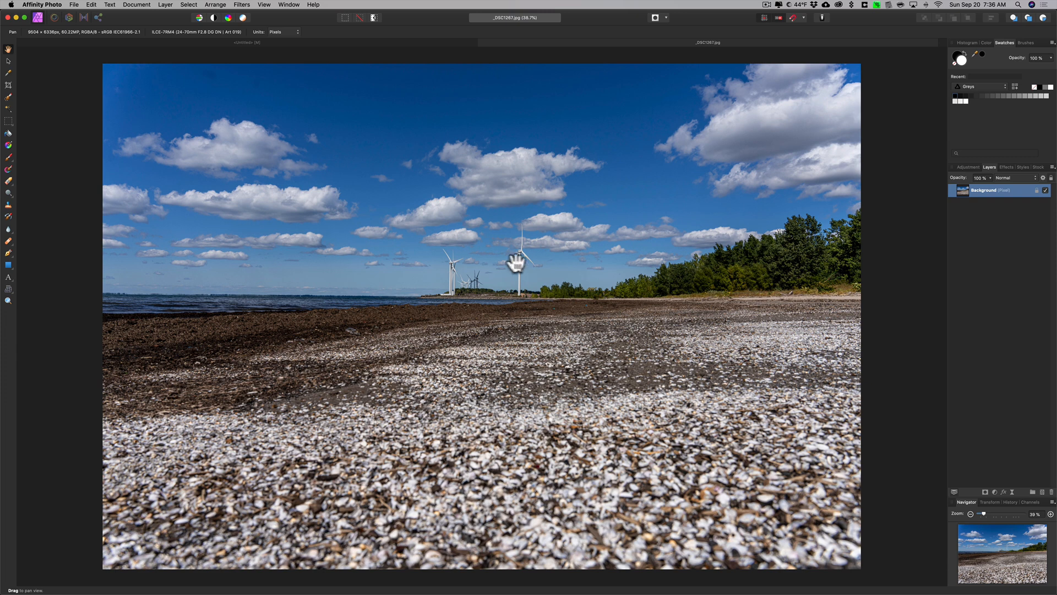
mouse_move(510, 255)
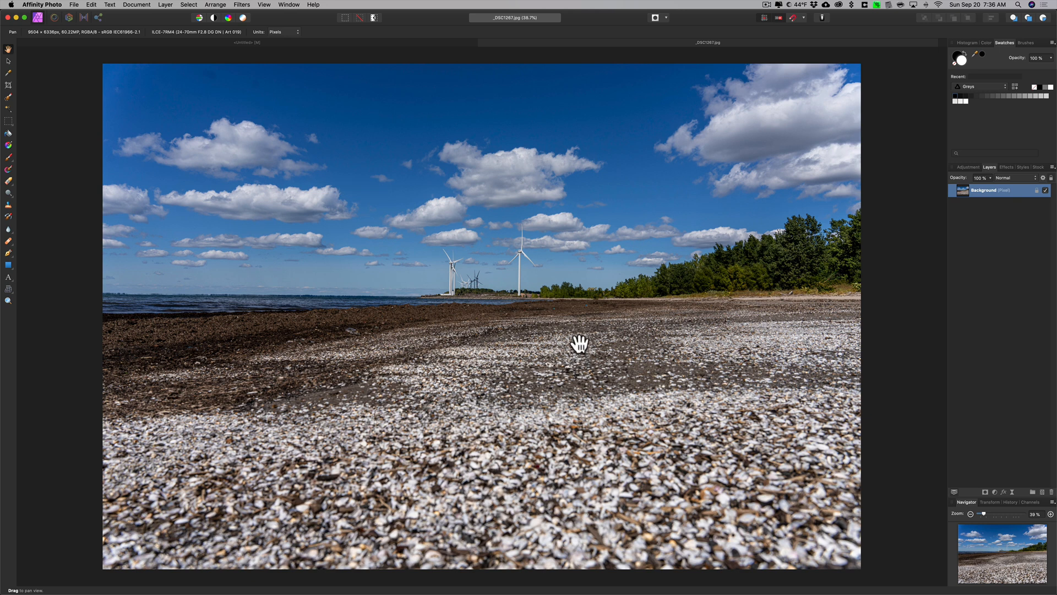
Select the entire _DSC1267 frame and copy it to the clipboard
key("cmd+a")
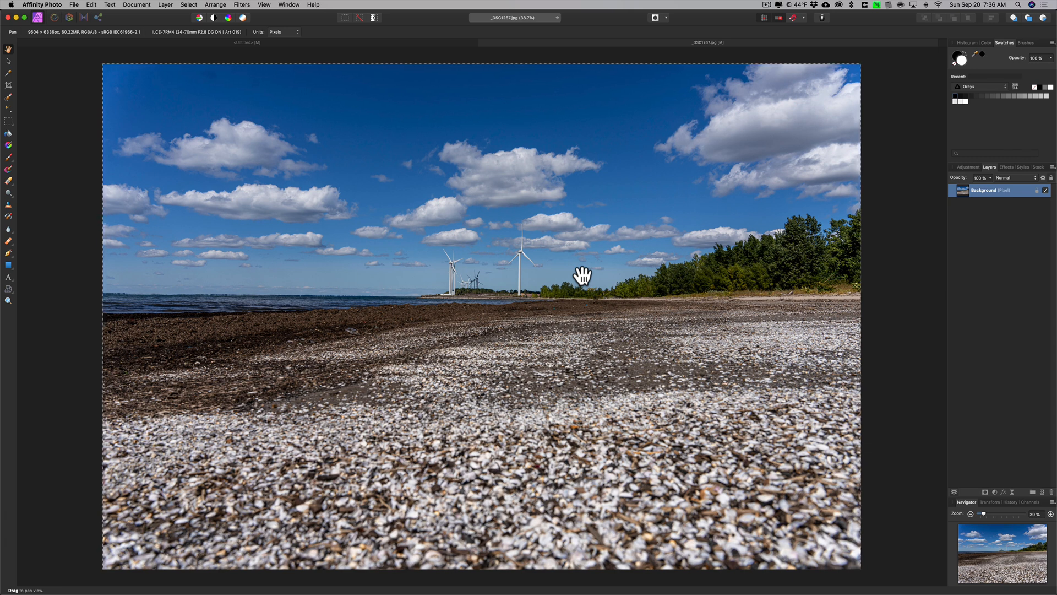
key("cmd+c")
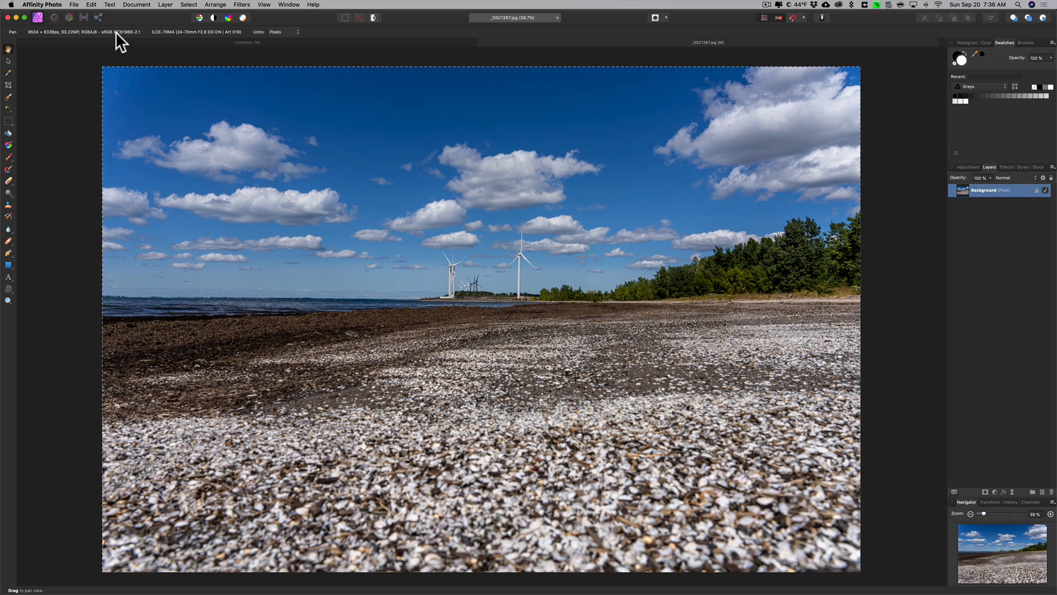
mouse_move(182, 51)
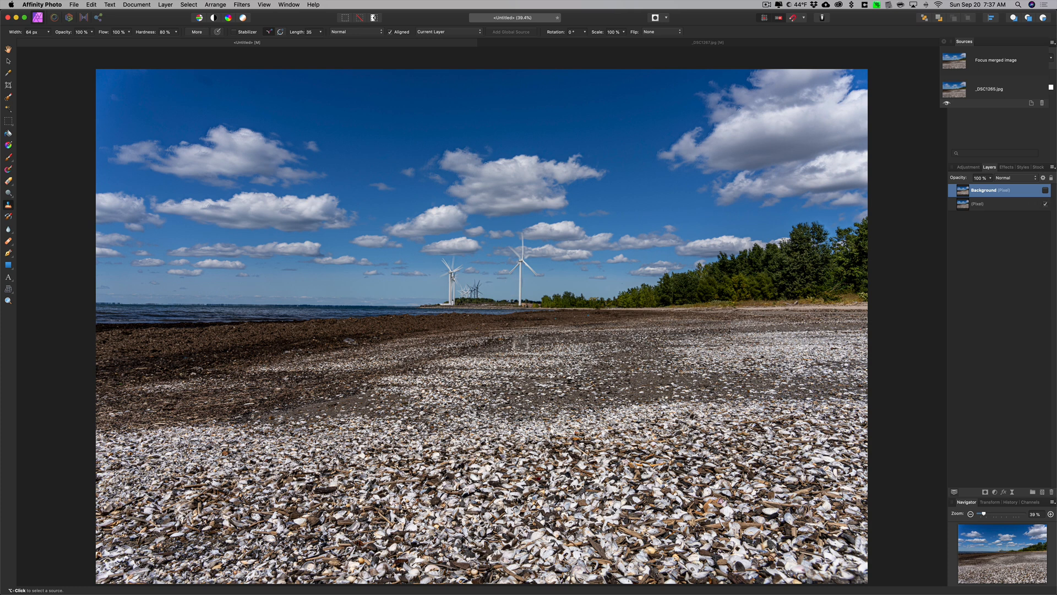
Toggle the pasted Background layer's visibility to compare it with the merged layer
left_click(1044, 190)
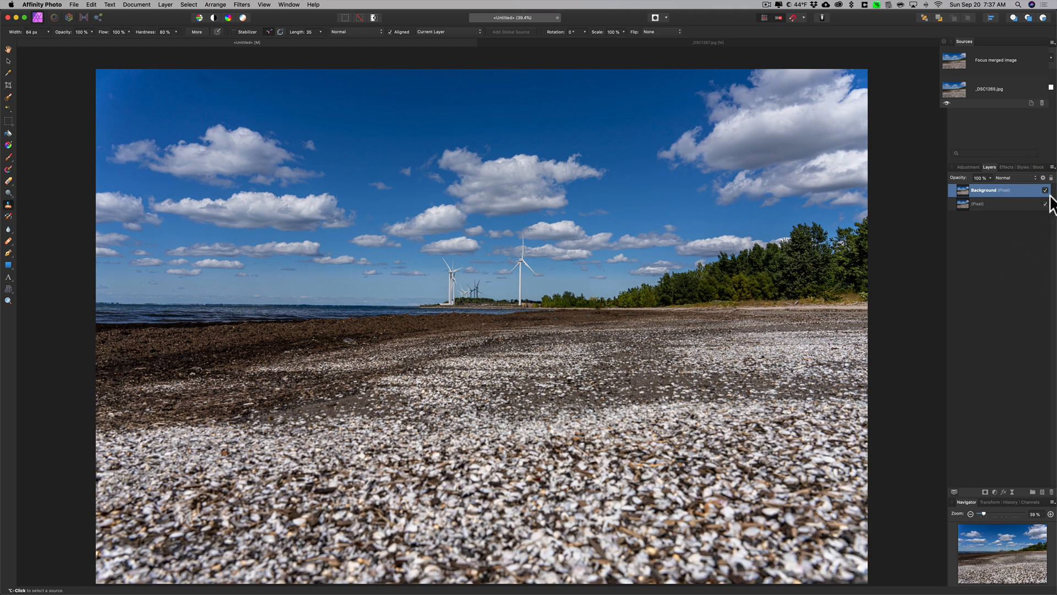
left_click(1046, 191)
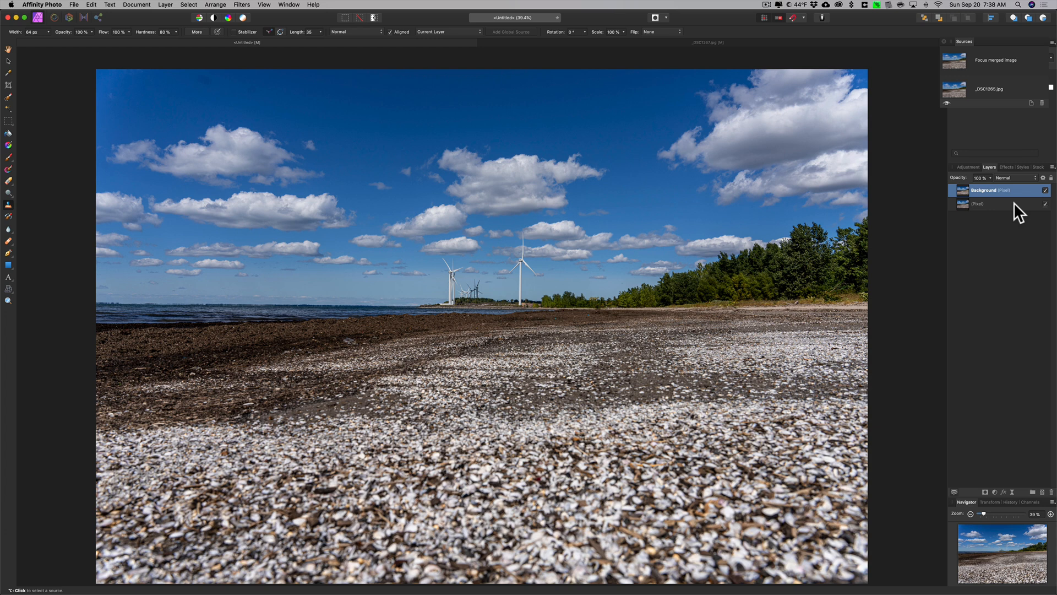
mouse_move(1045, 199)
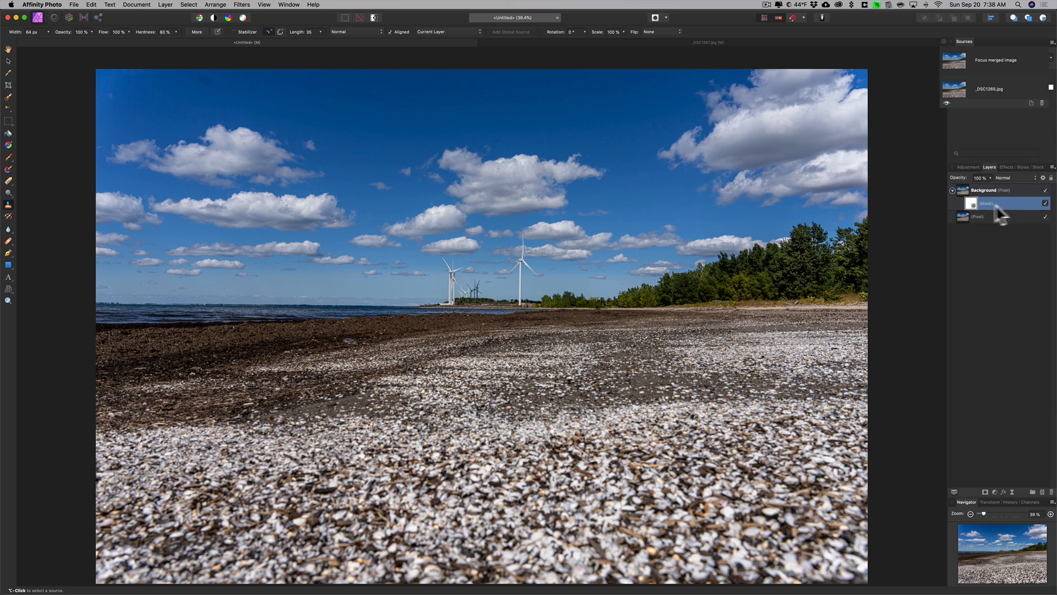
mouse_move(865, 270)
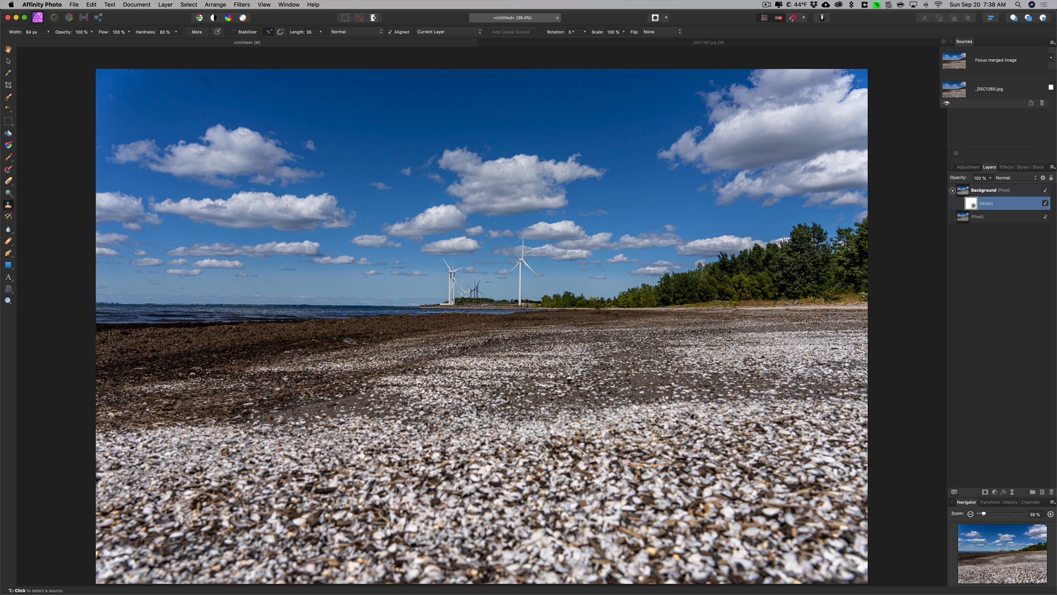
Attach a mask to the pasted Background layer so it can be painted
left_click(1045, 191)
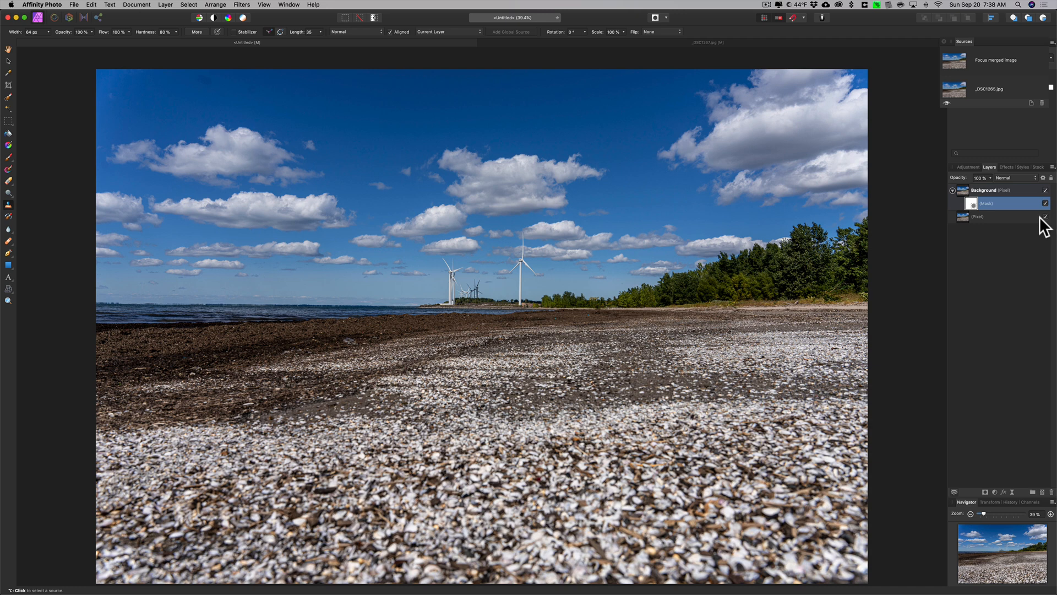
mouse_move(772, 217)
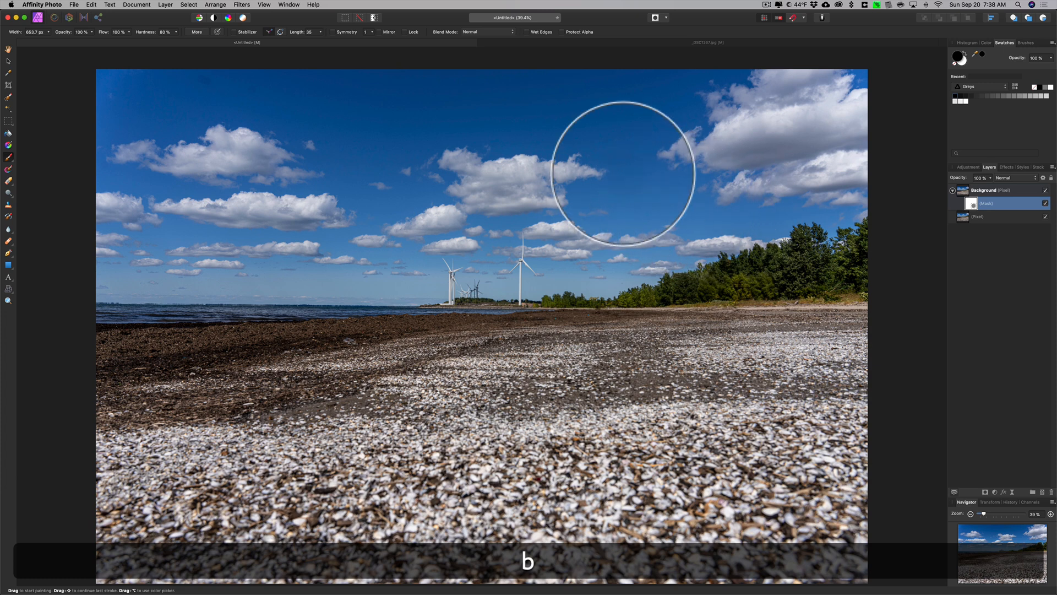
mouse_move(665, 357)
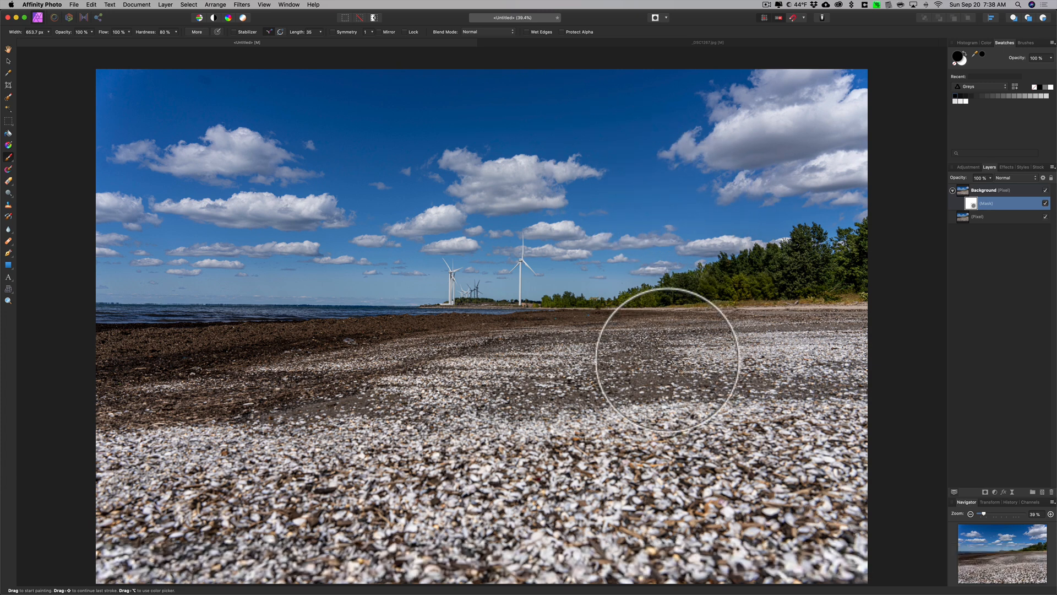
Enlarge the Paint Brush with ] before painting black over the blurry foreground on the mask
key("]")
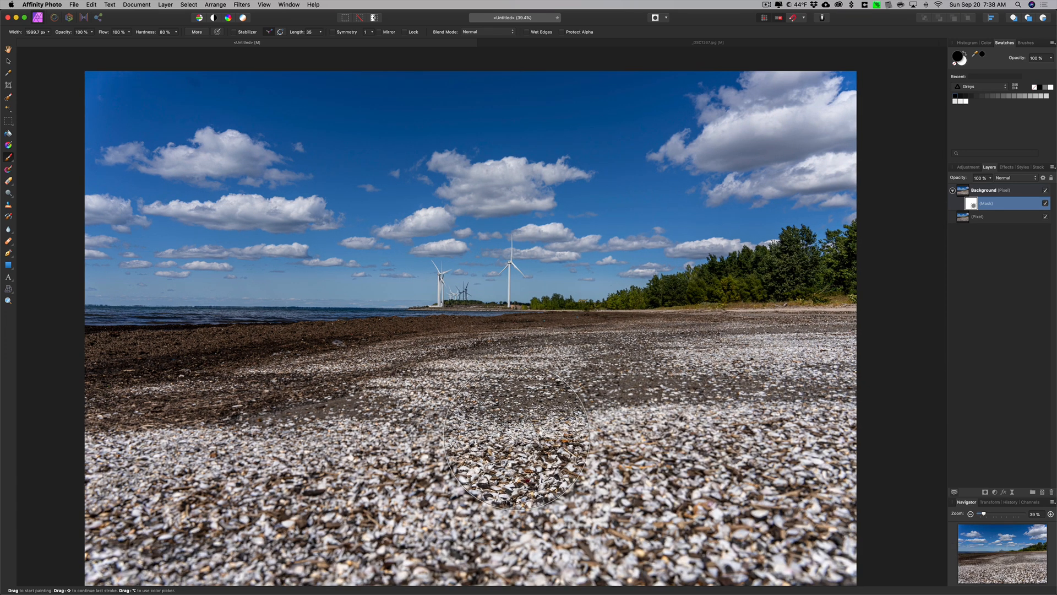
mouse_move(687, 533)
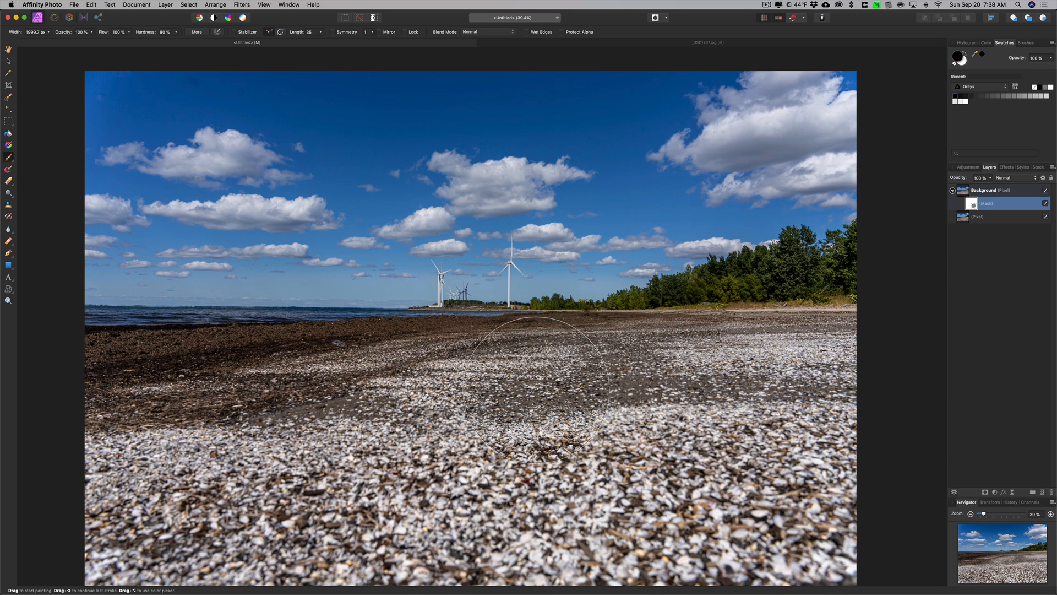
mouse_move(826, 533)
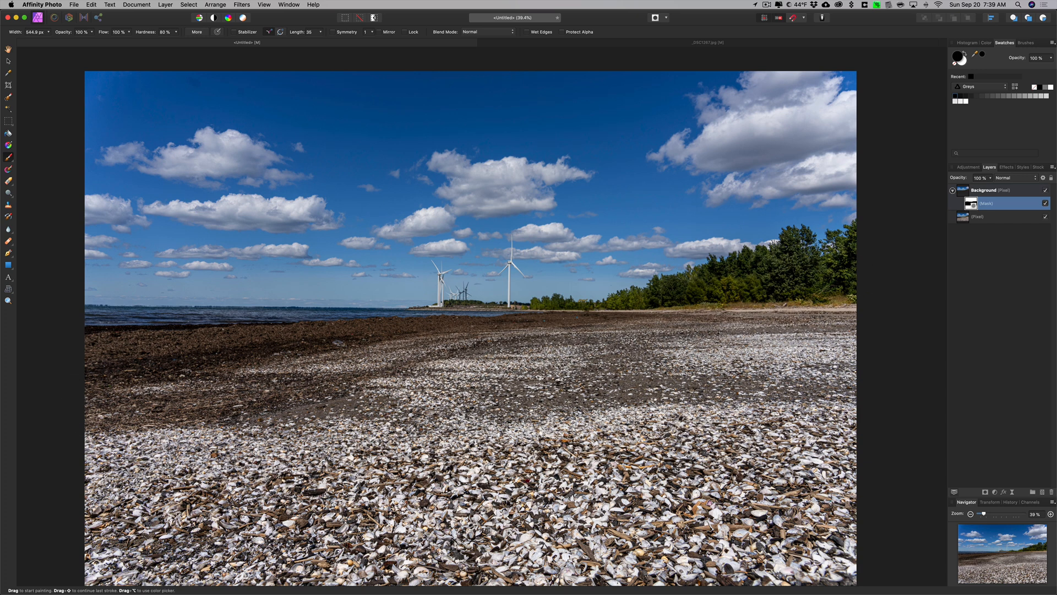
mouse_move(558, 435)
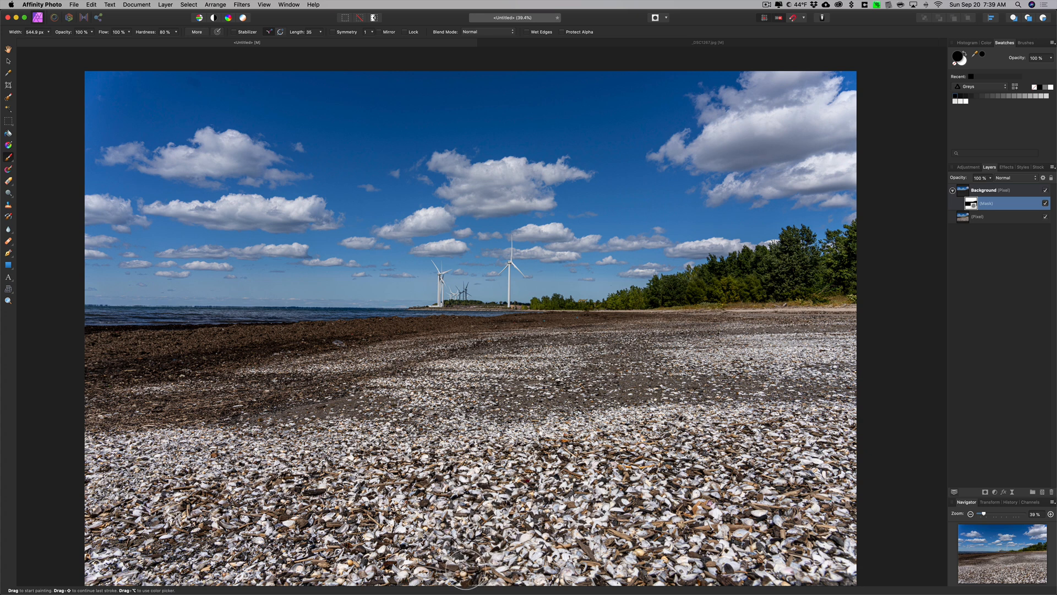
mouse_move(488, 572)
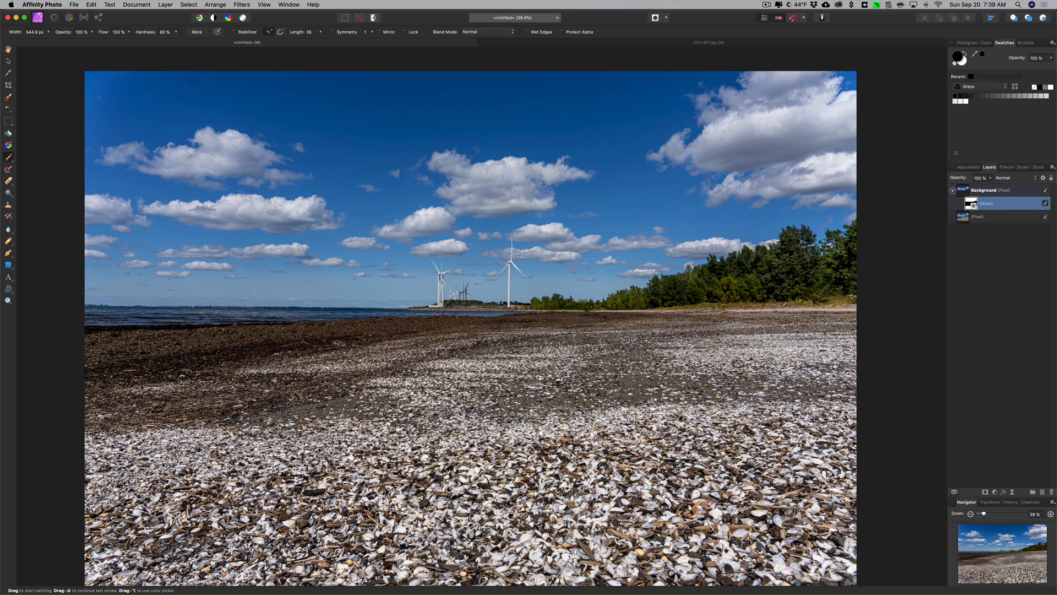
mouse_move(860, 419)
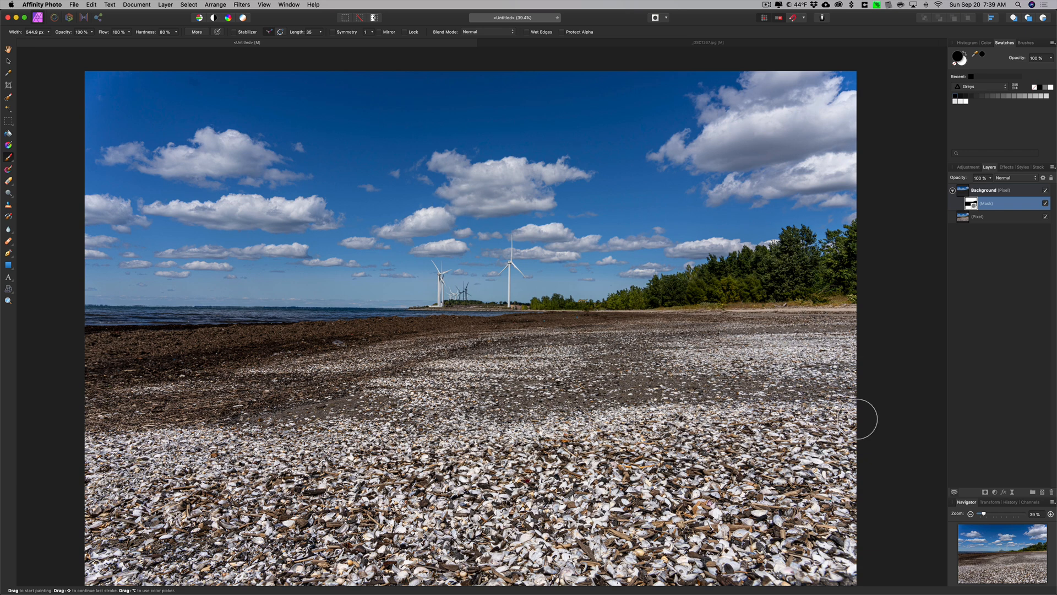